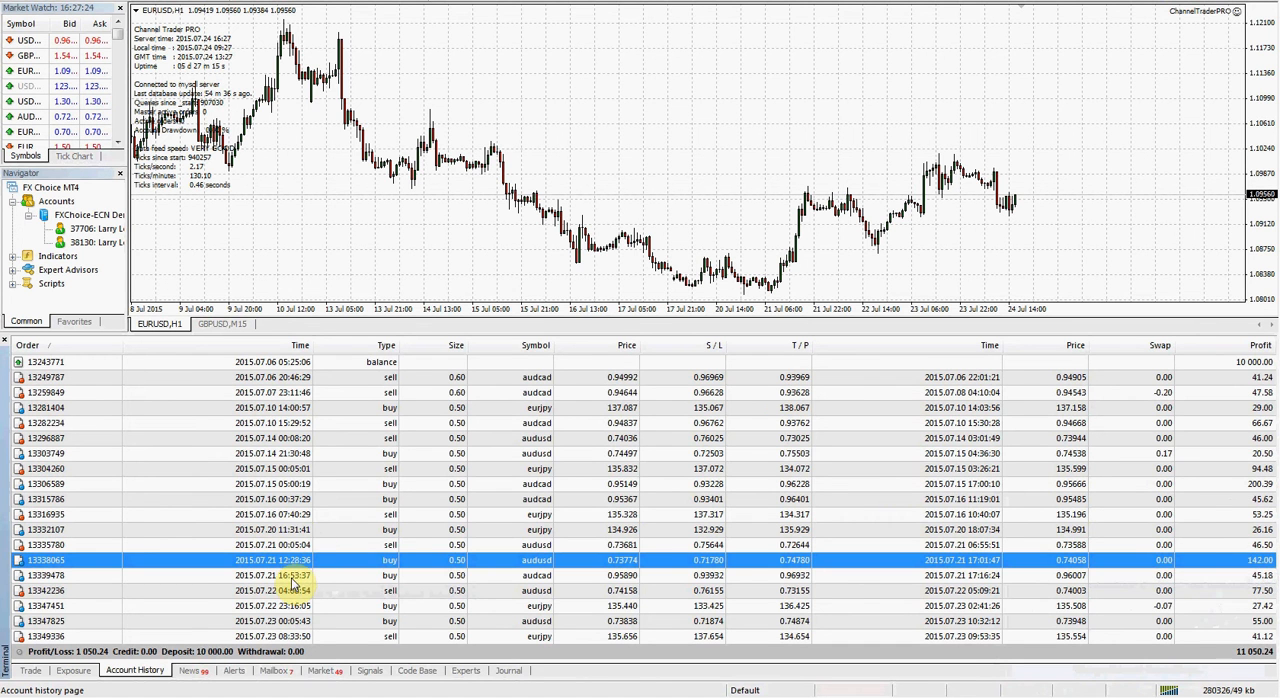
- Open the Channel Trader PRO Myfxbook page and scroll to Trading Activity and Monthly Analytics
click(400, 590)
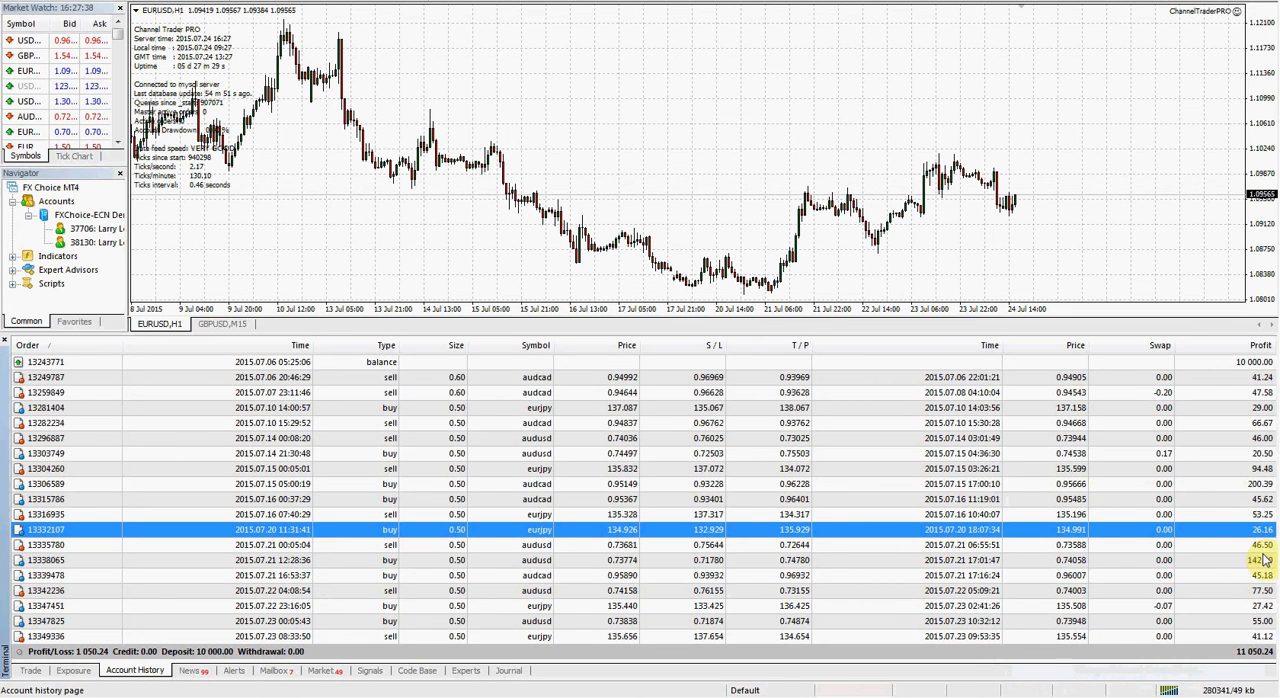
mouse_move(1135, 562)
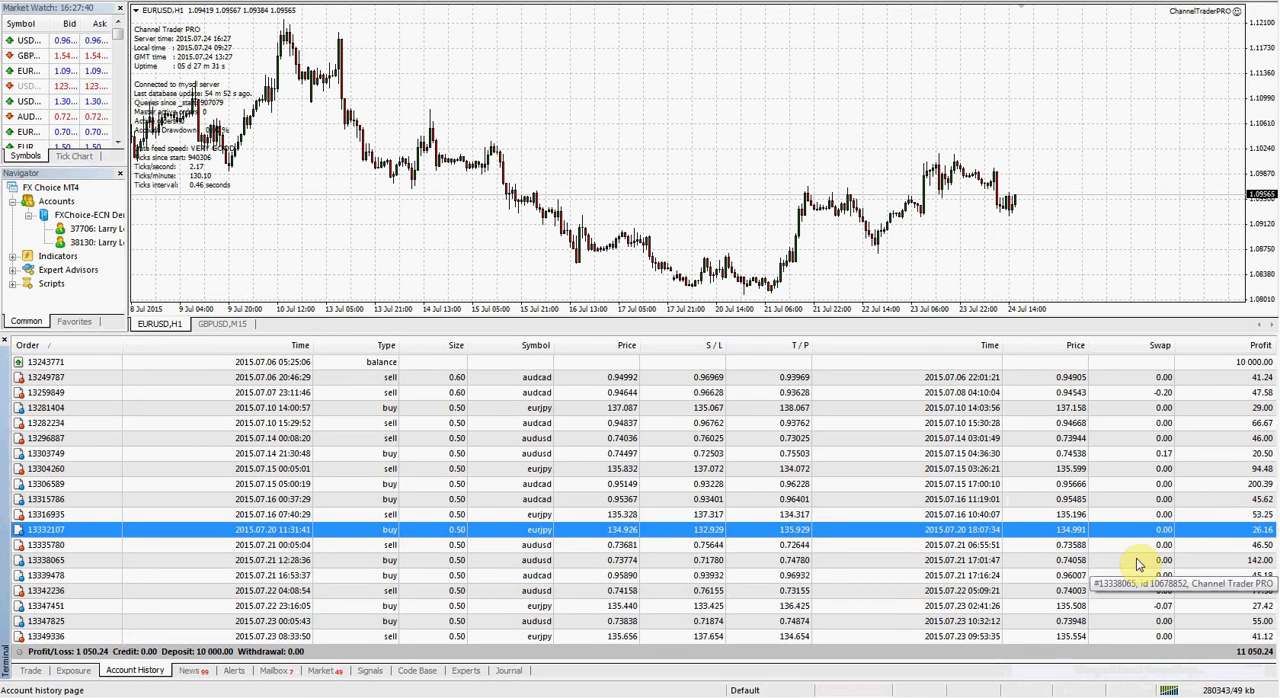
mouse_move(868, 557)
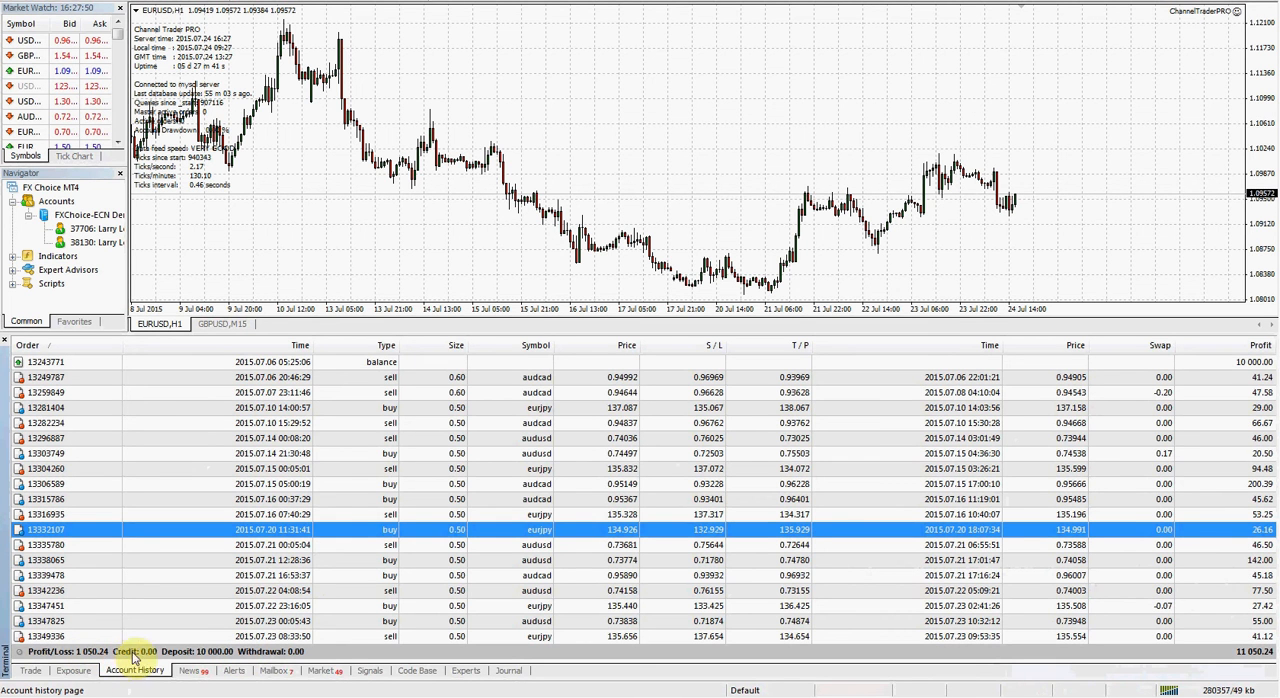
mouse_move(660, 527)
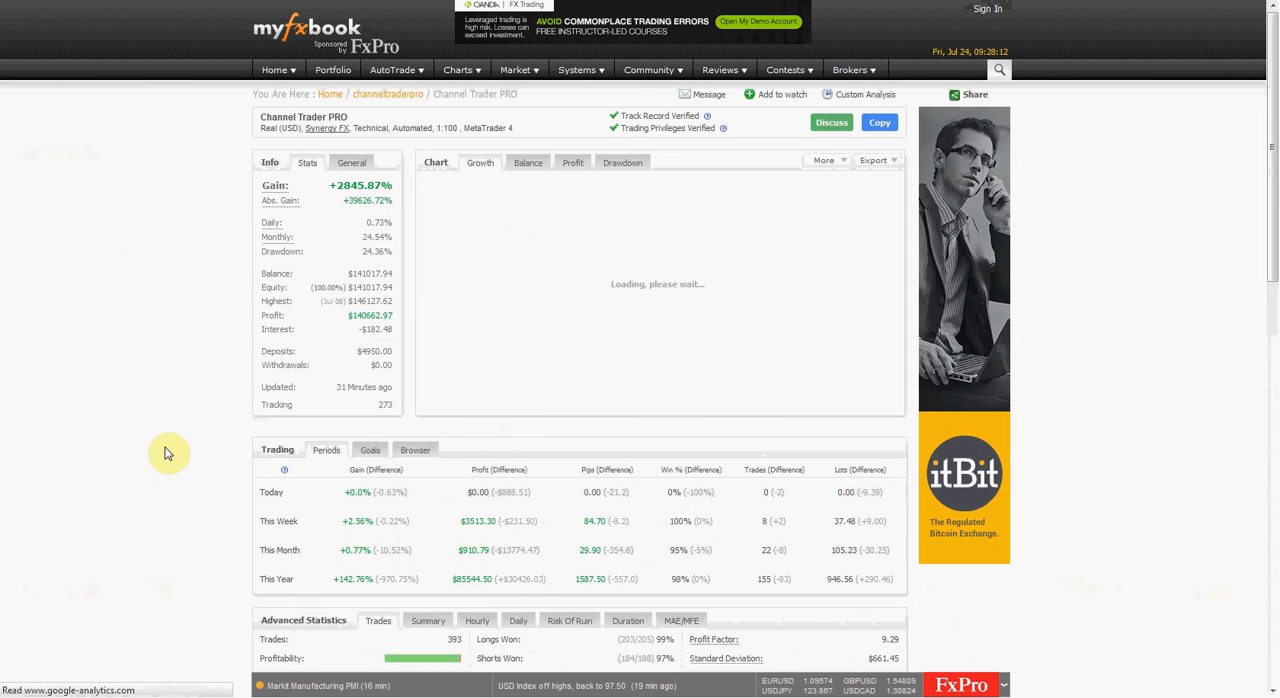
scroll(down, 3)
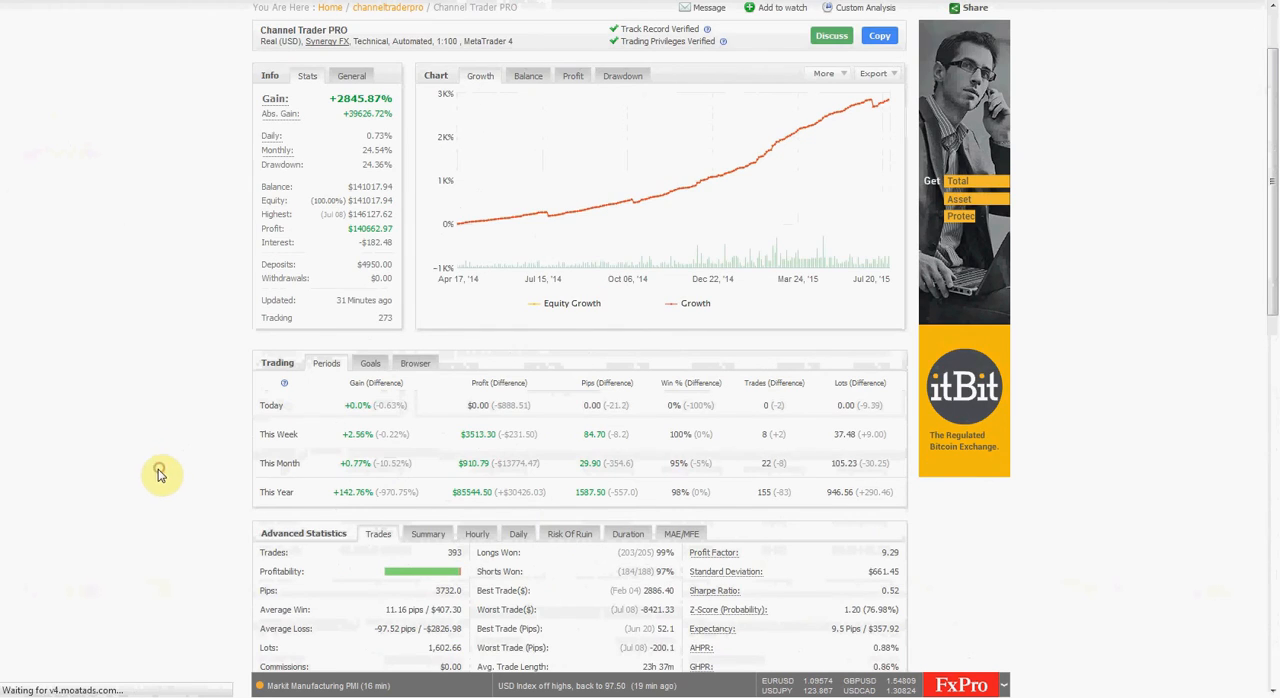
scroll(down, 3)
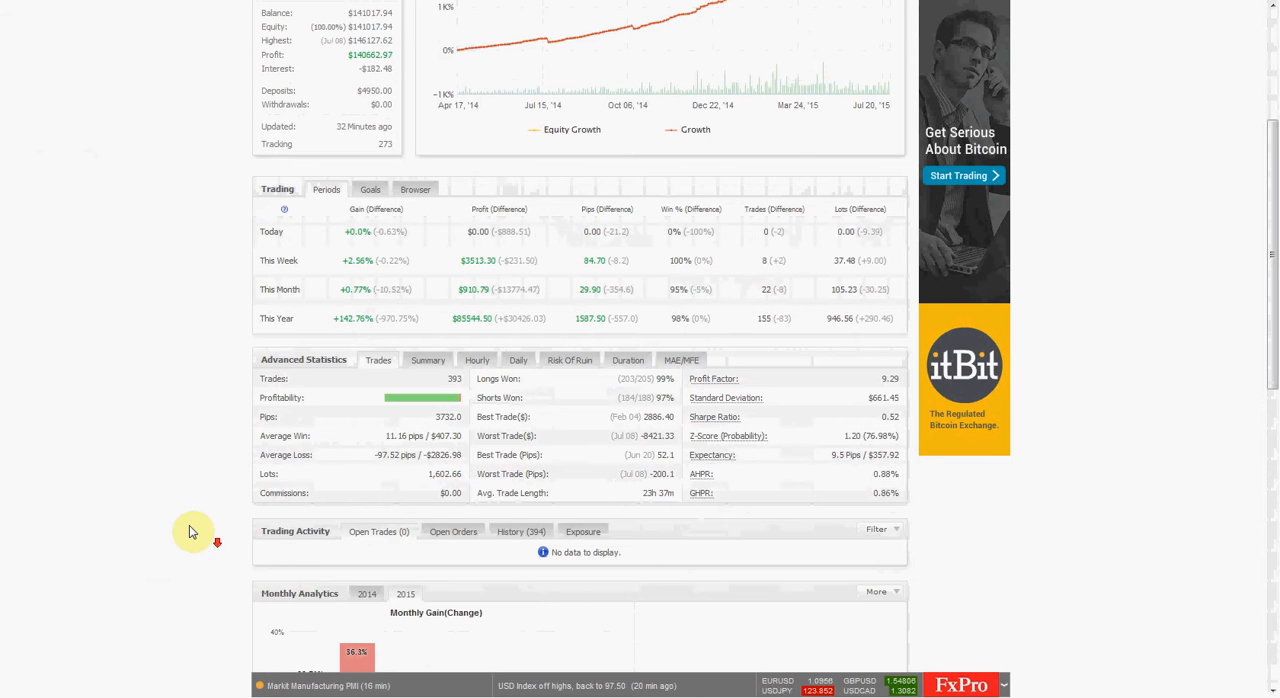
scroll(down, 3)
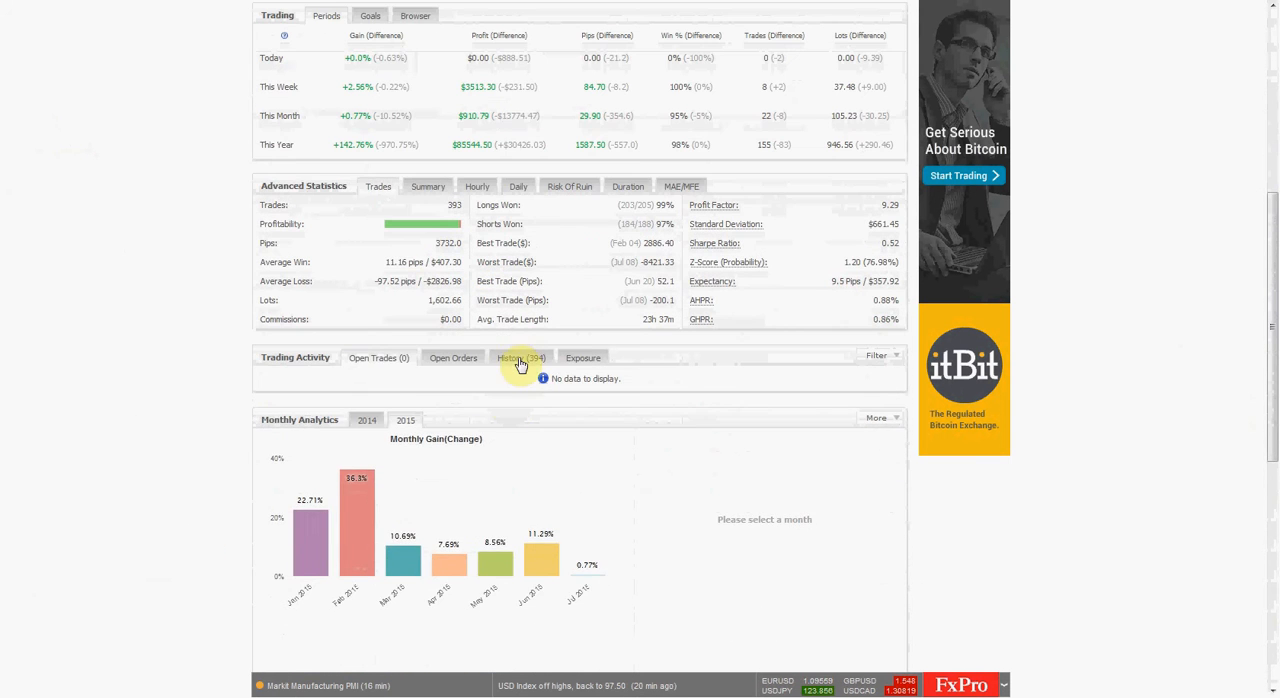
- Show the History (394) list of closed trades, latest from 07.23.2015
click(519, 357)
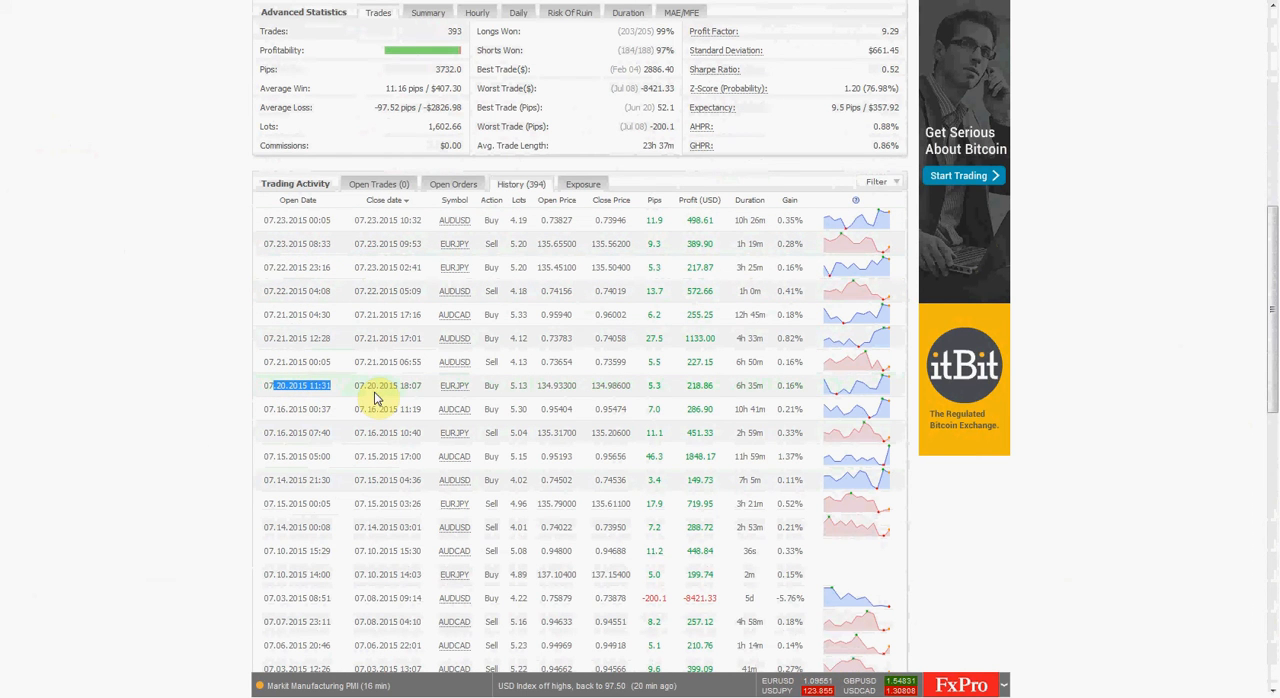
mouse_move(343, 361)
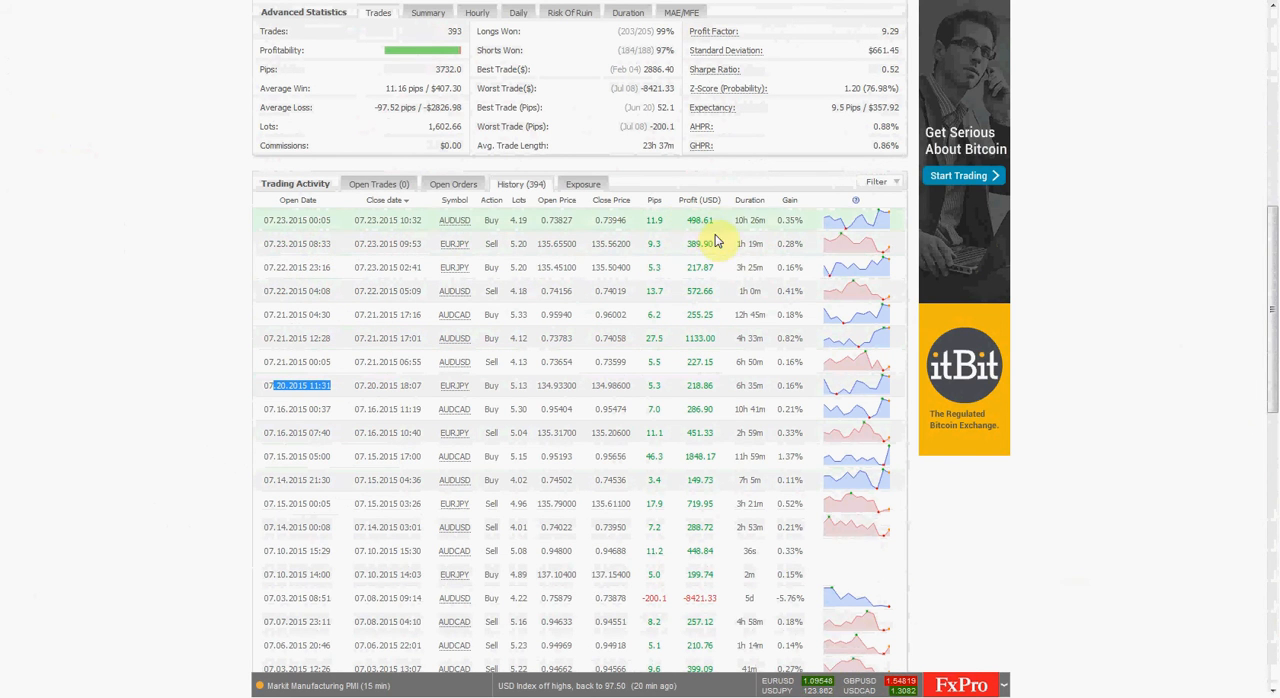
mouse_move(703, 305)
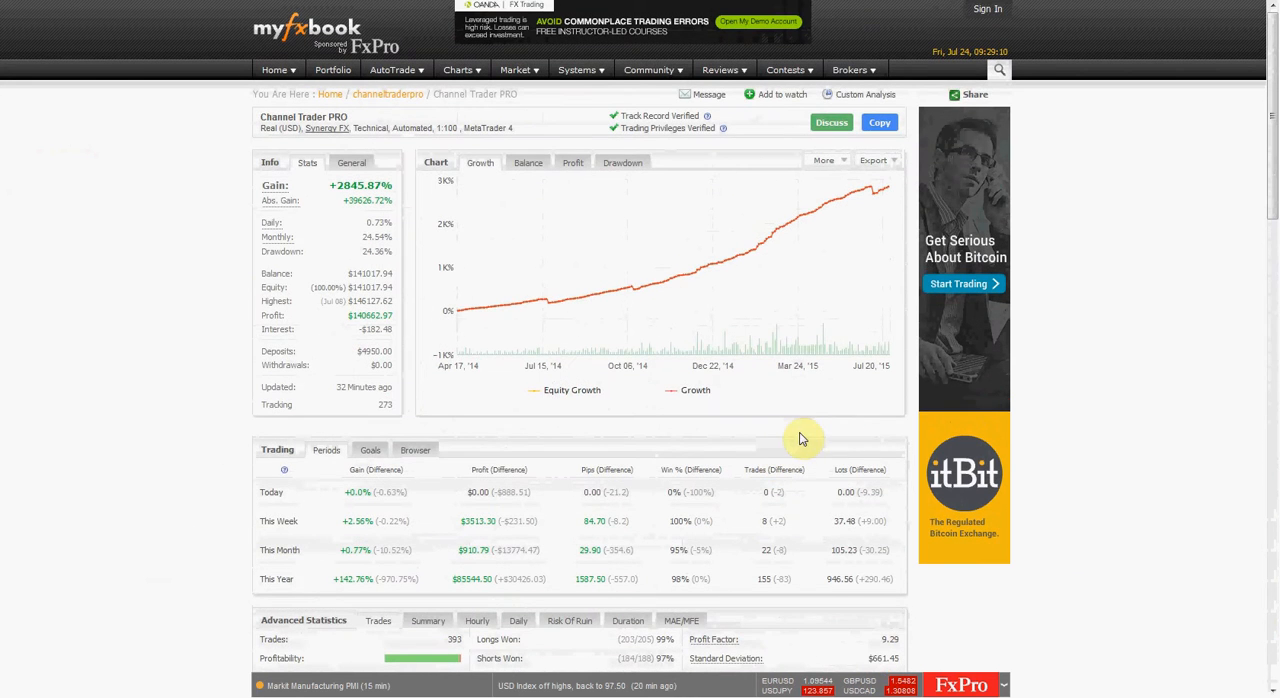
mouse_move(898, 188)
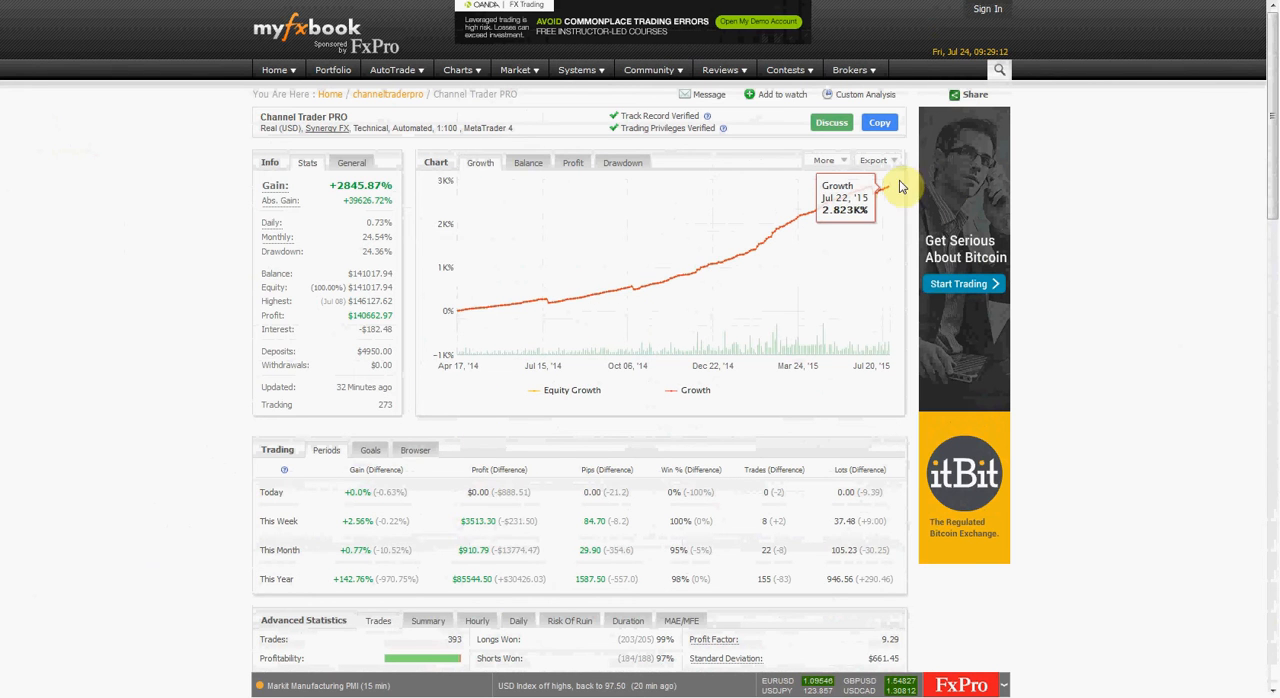
mouse_move(70, 411)
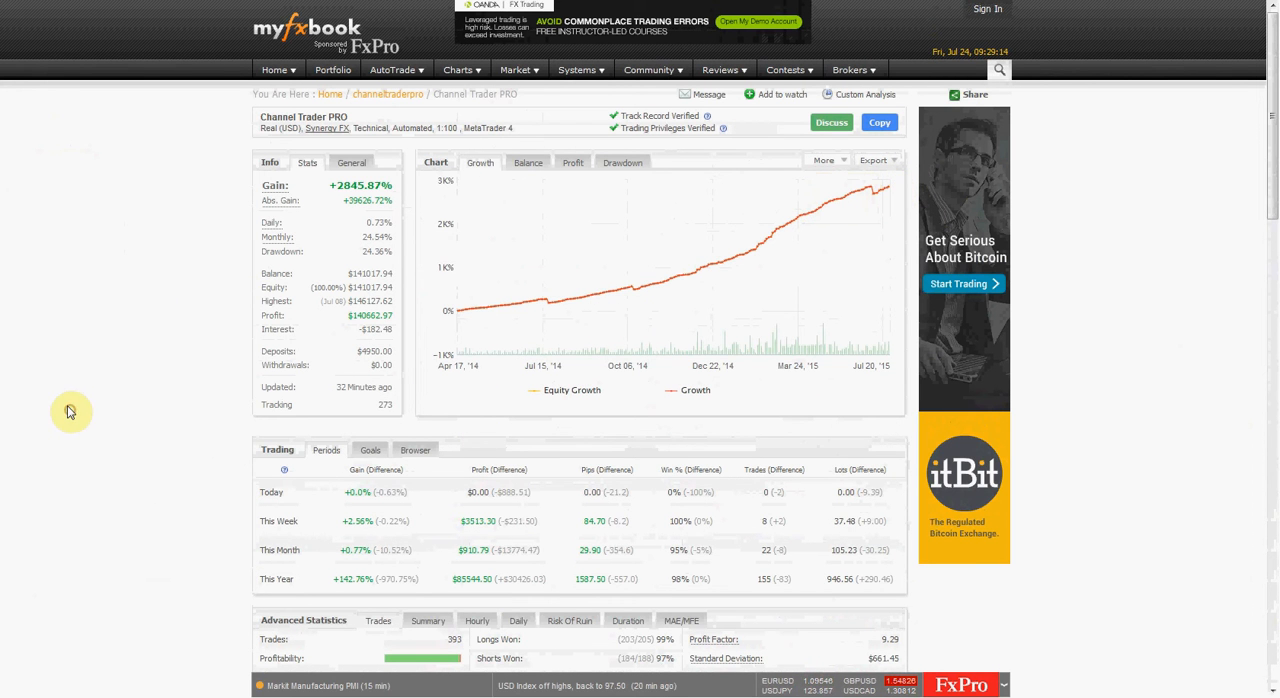
mouse_move(578, 516)
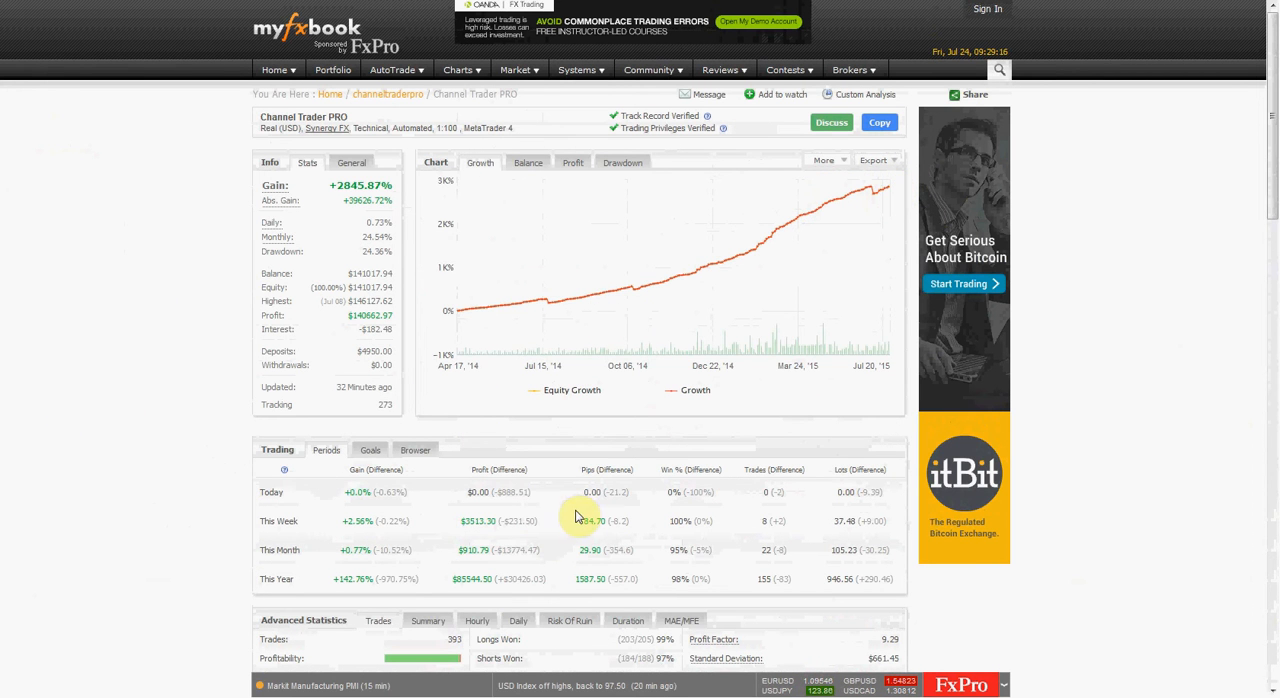
mouse_move(555, 305)
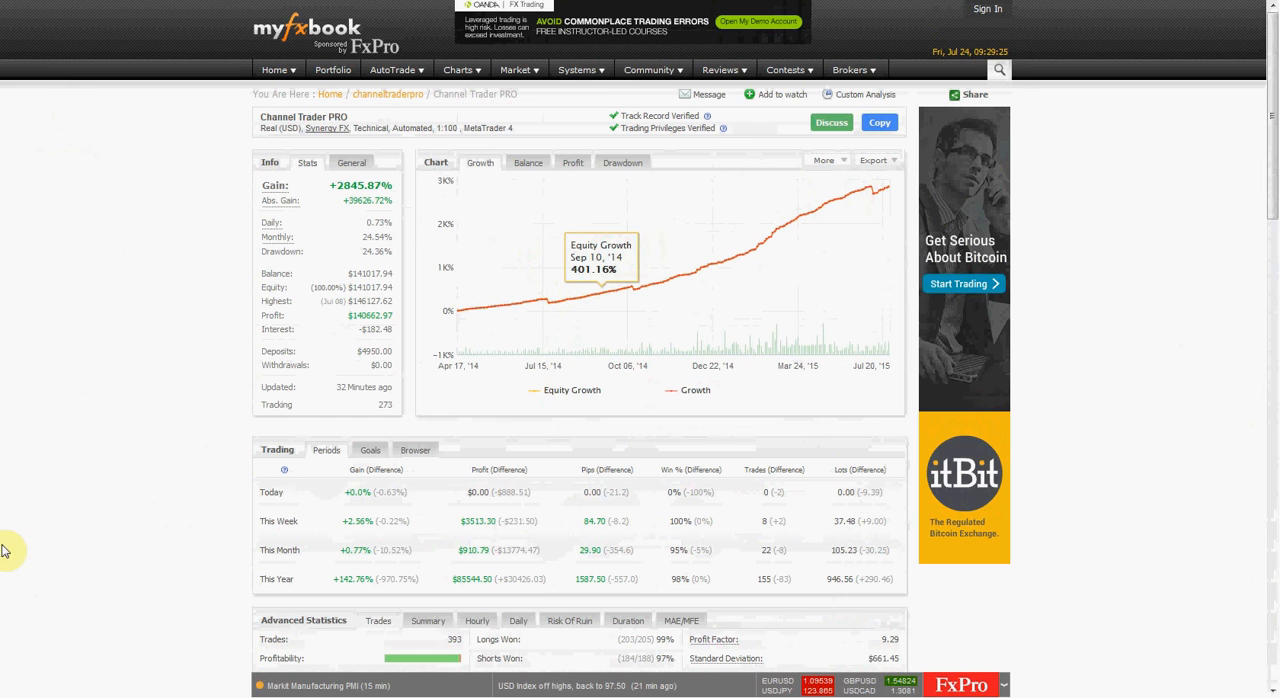
mouse_move(635, 293)
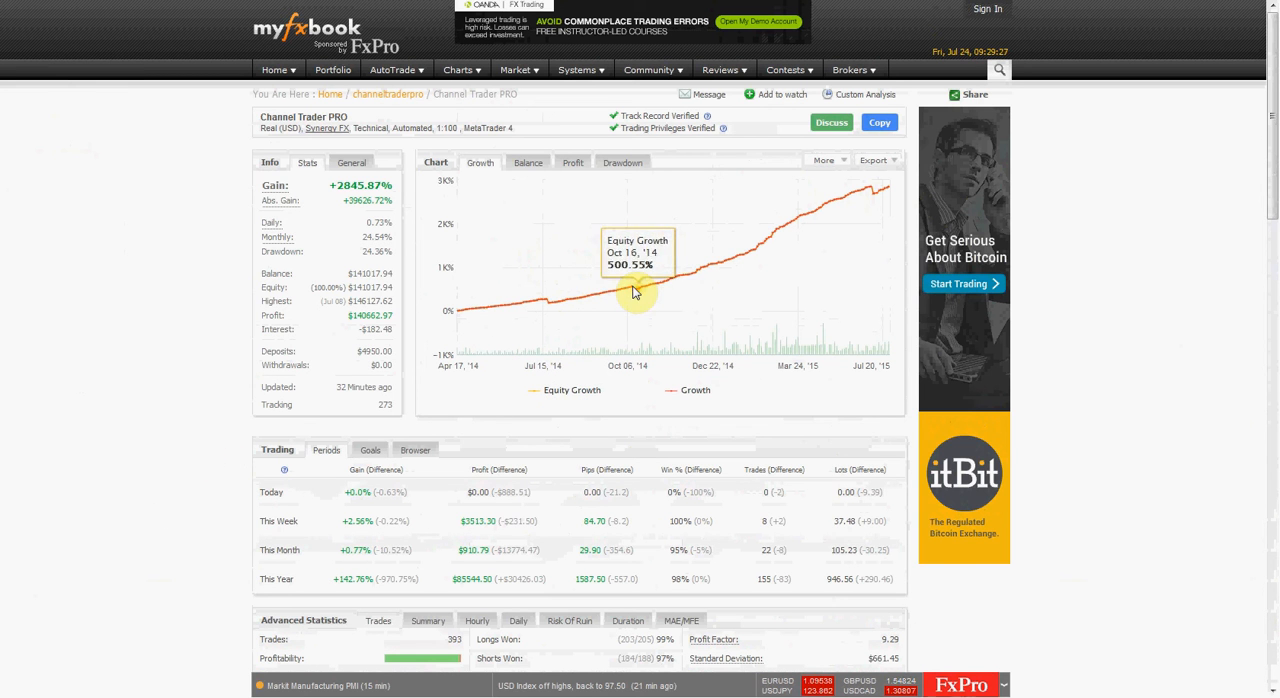
mouse_move(700, 277)
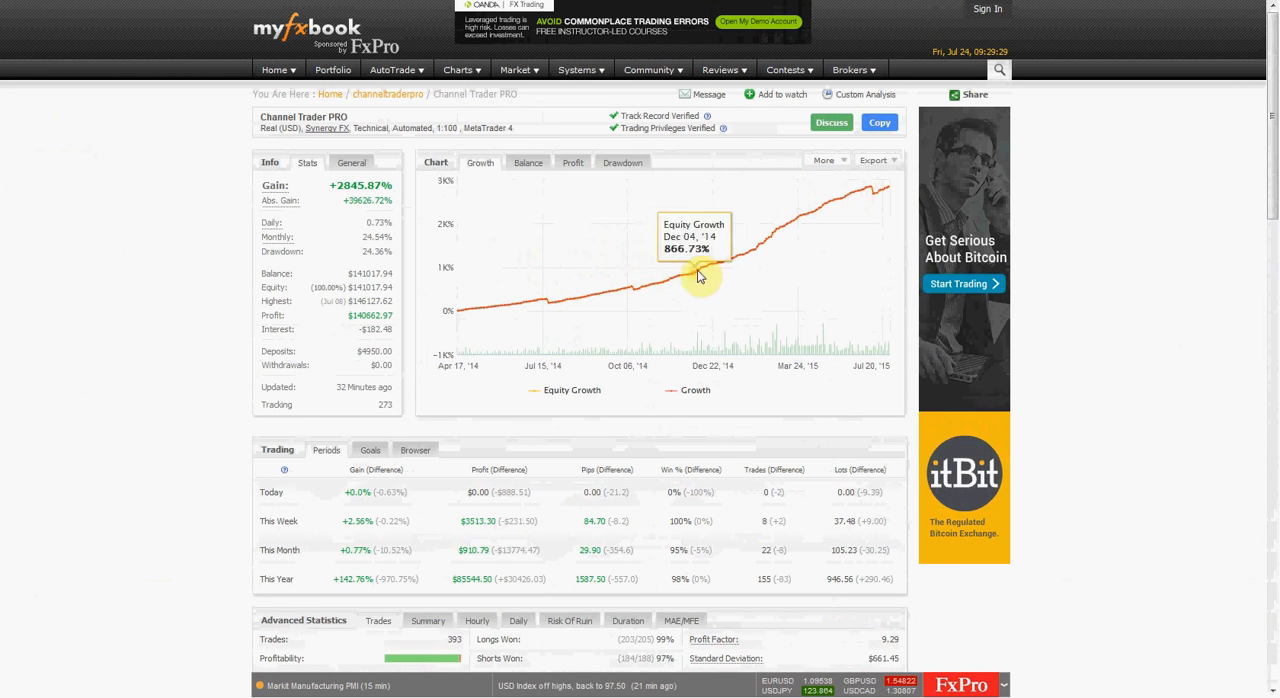
mouse_move(790, 222)
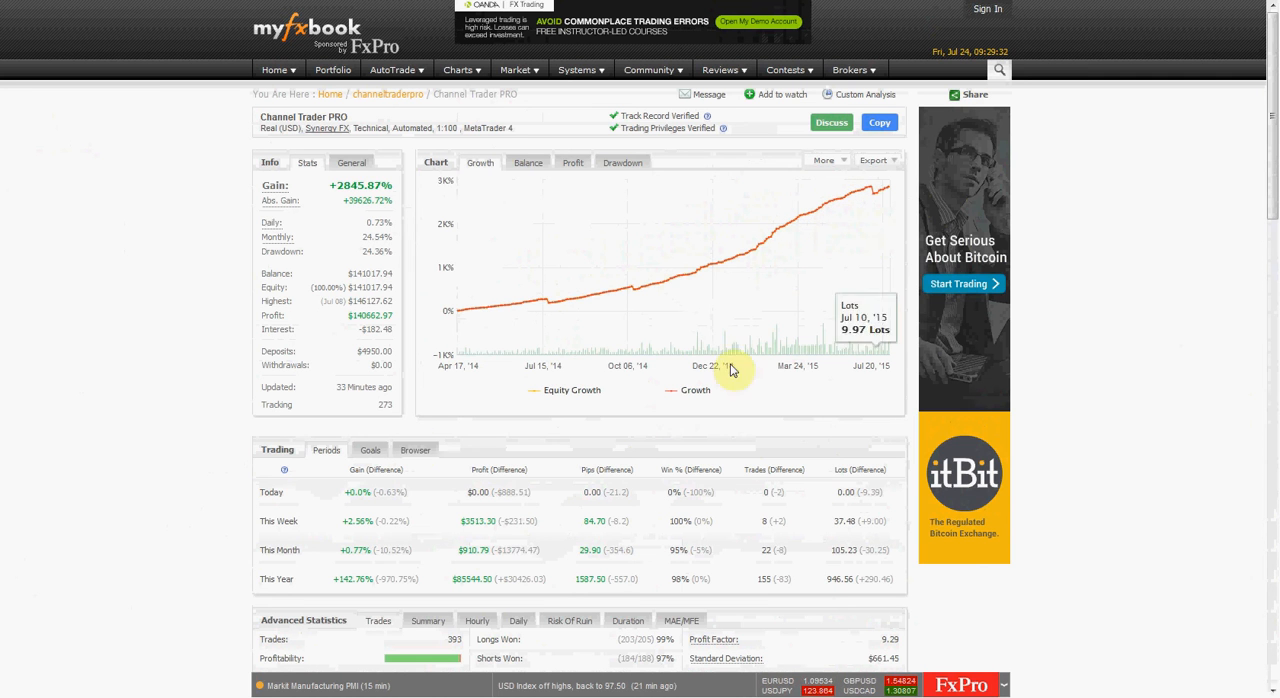
mouse_move(547, 122)
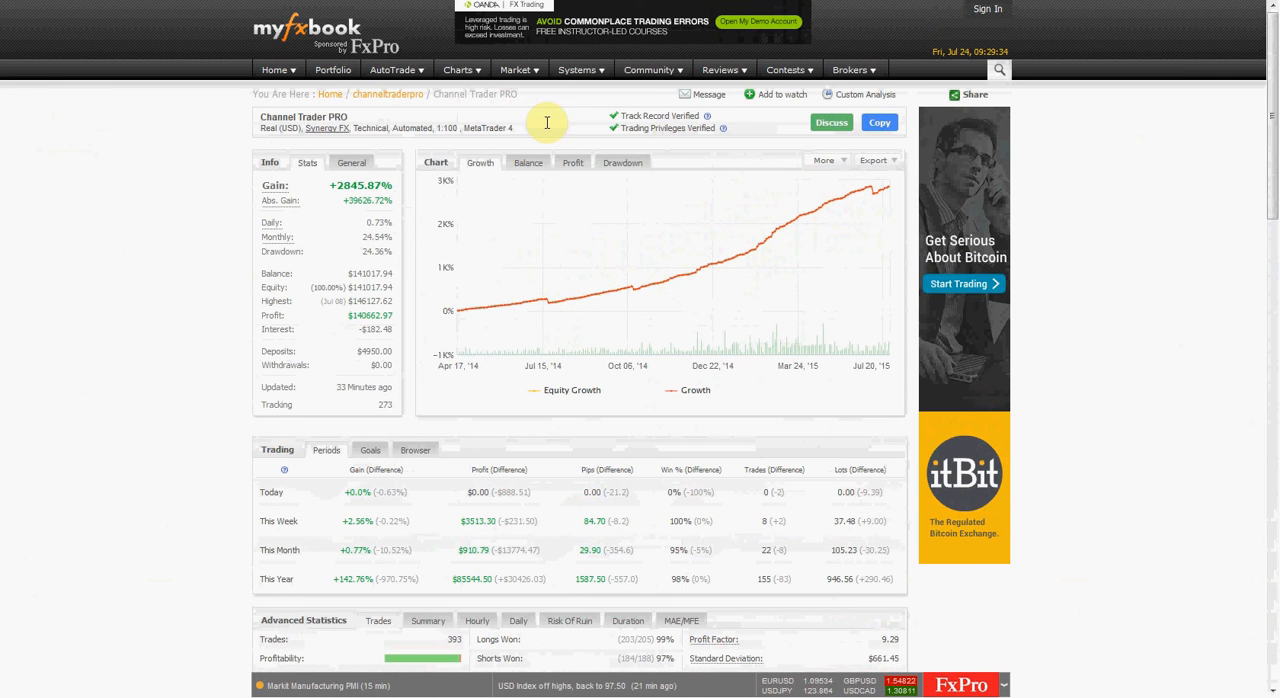
mouse_move(117, 257)
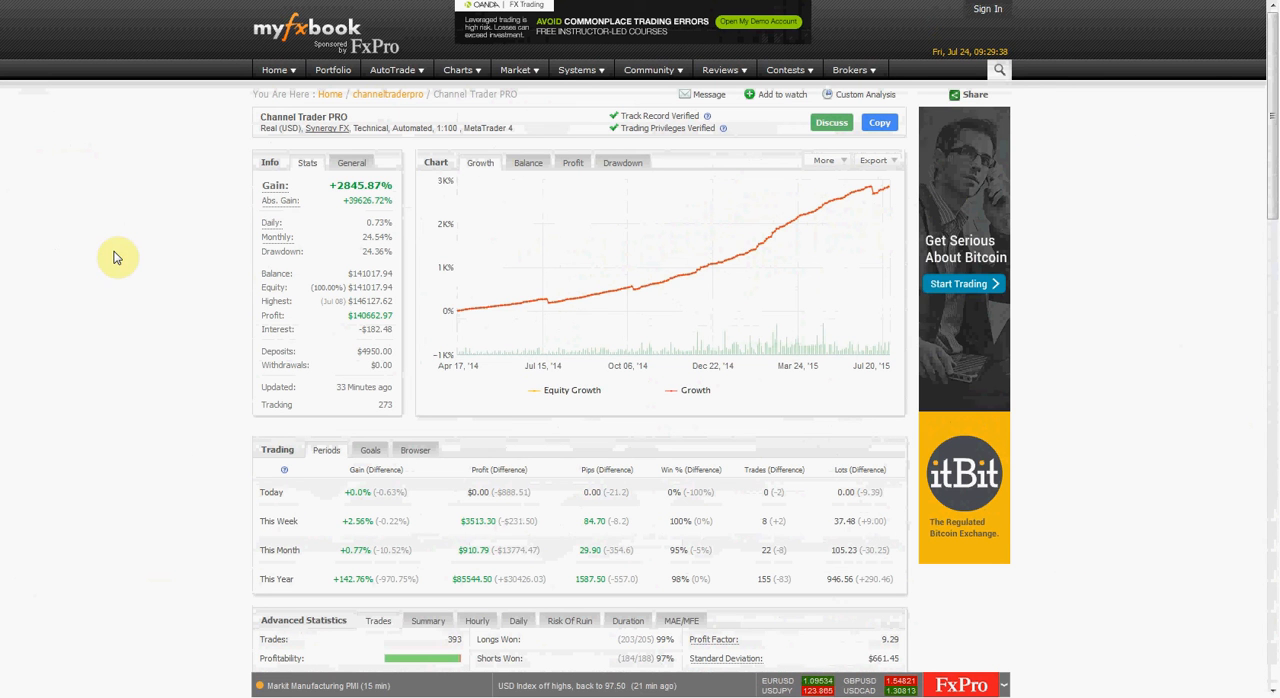
mouse_move(870, 193)
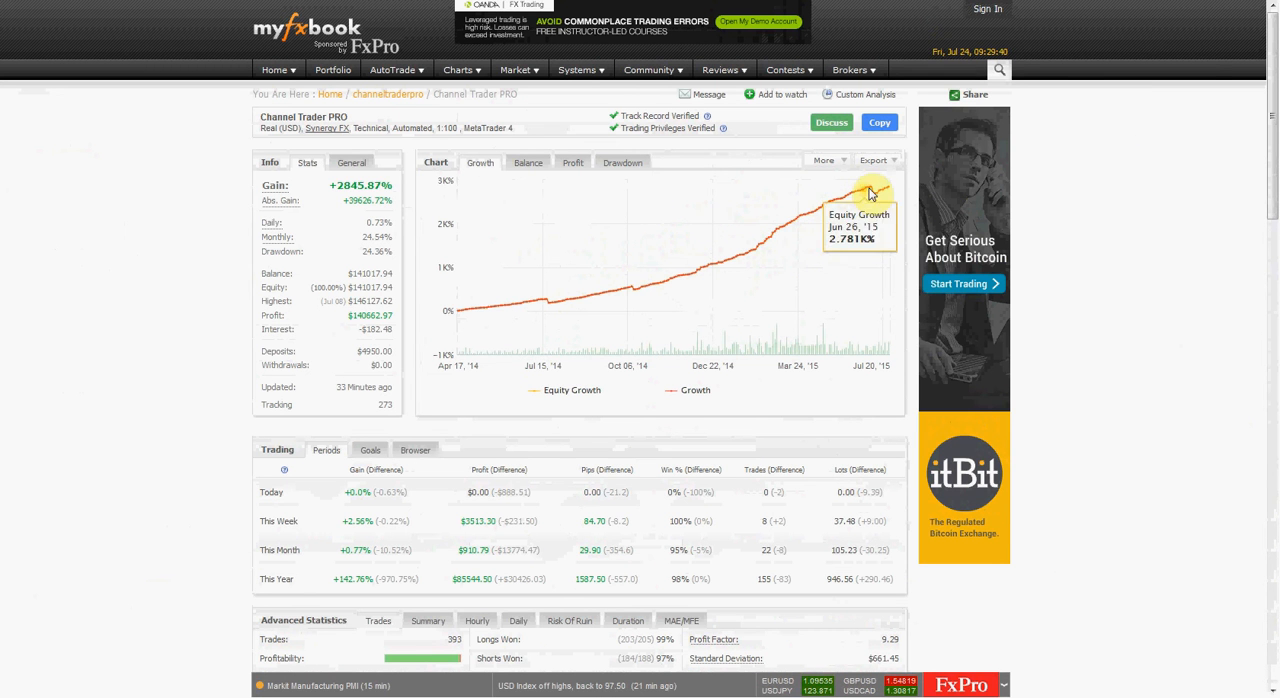
mouse_move(890, 190)
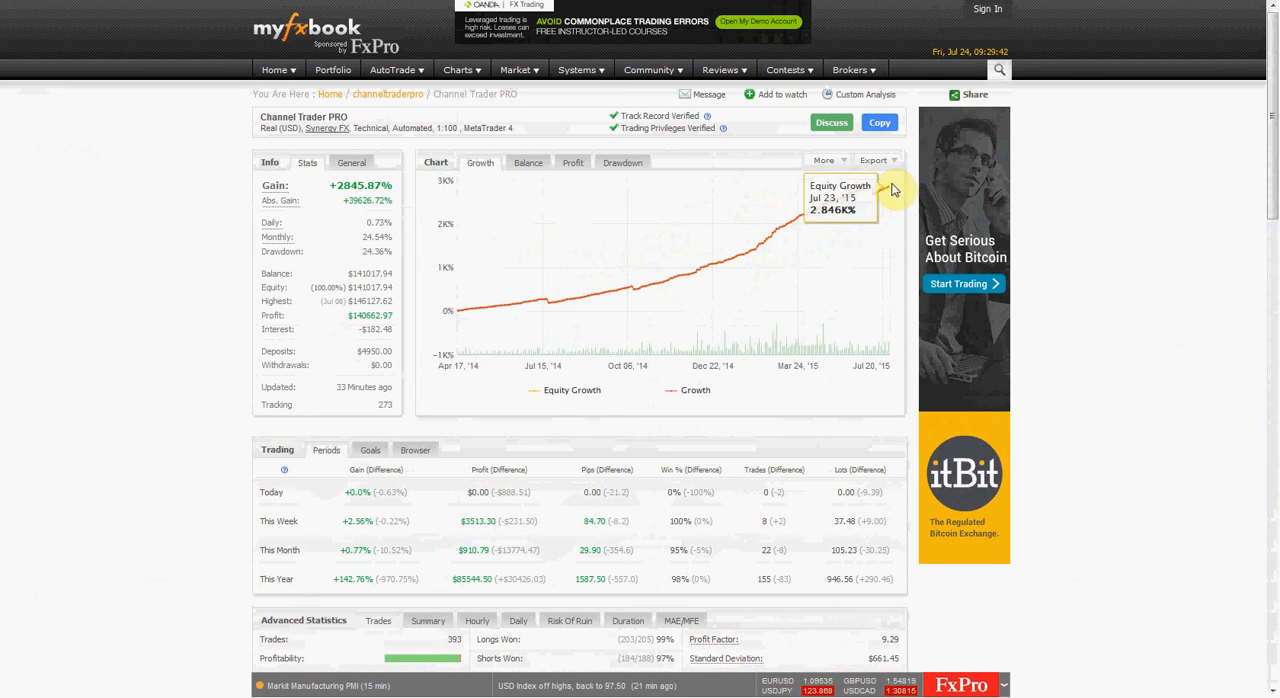
mouse_move(483, 373)
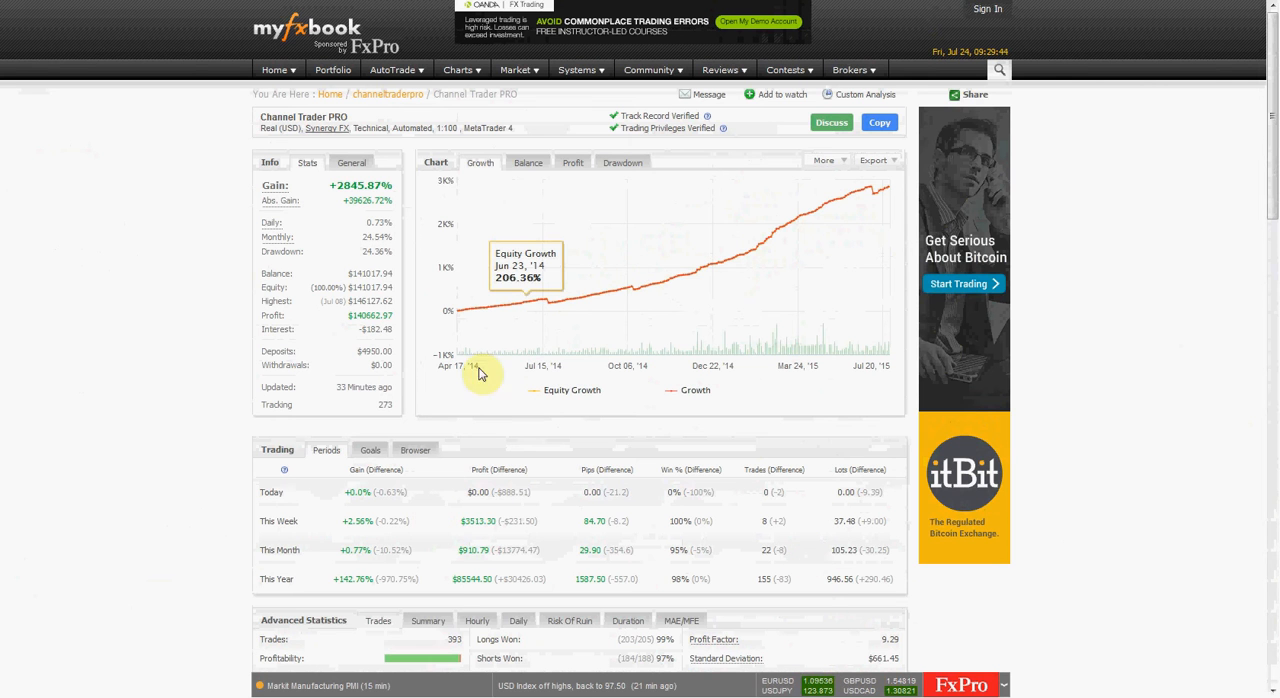
mouse_move(658, 295)
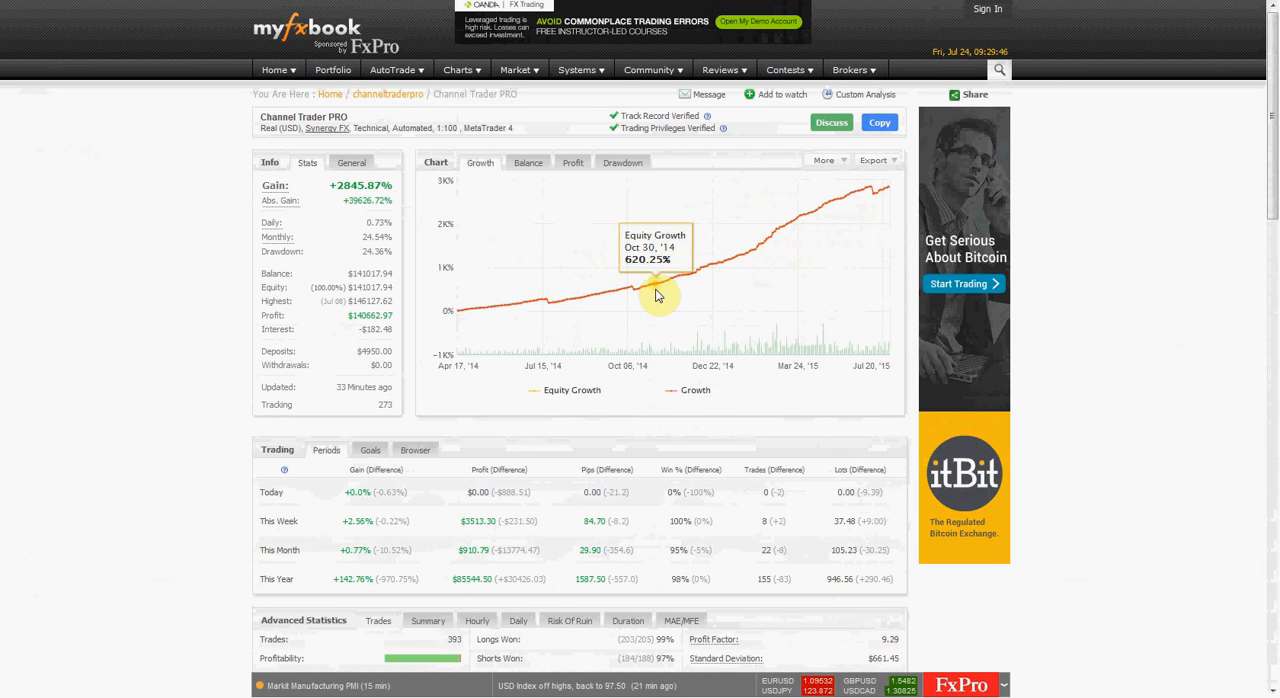
mouse_move(760, 247)
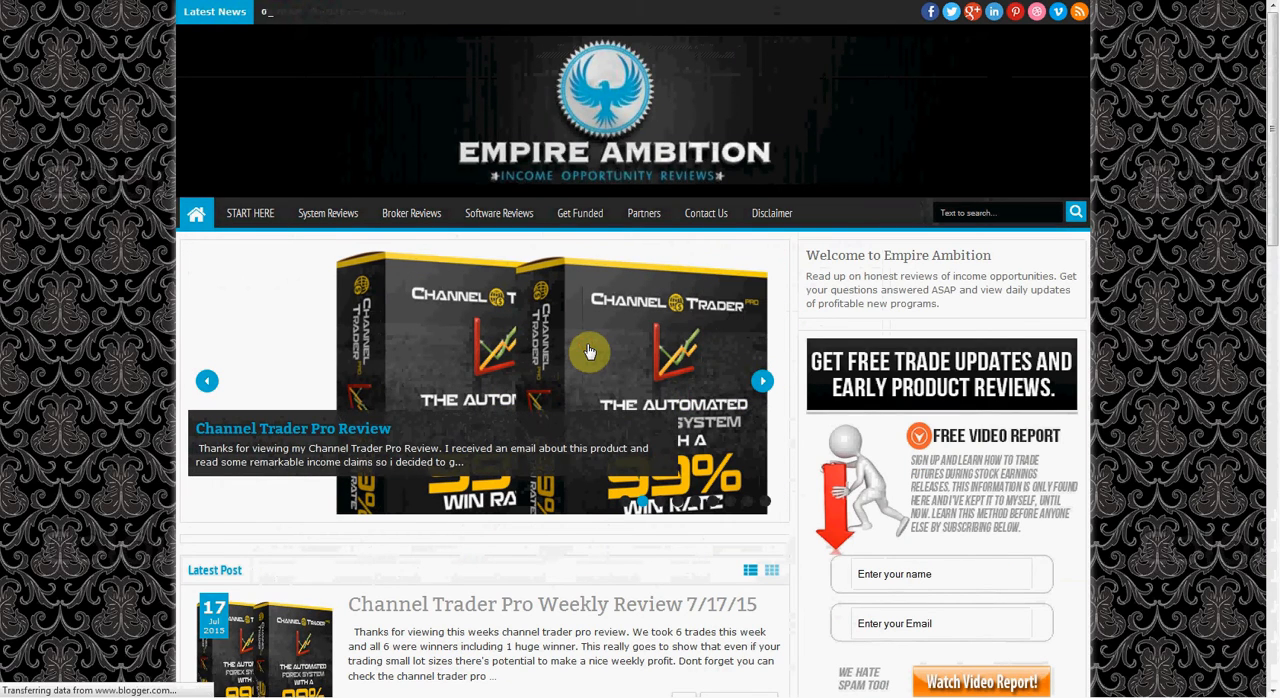
- Scroll the Channel Trader Pro review down to the Myfxbook profit chart showing 10.50% gain
scroll(down, 3)
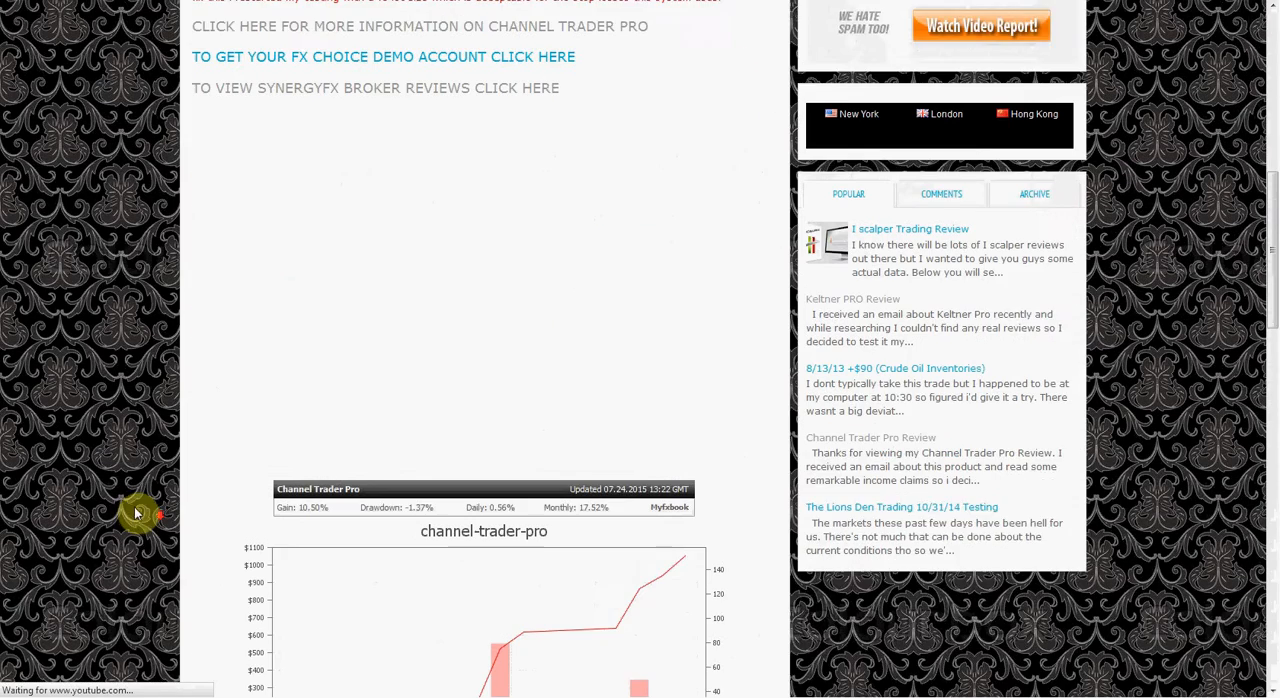
scroll(down, 3)
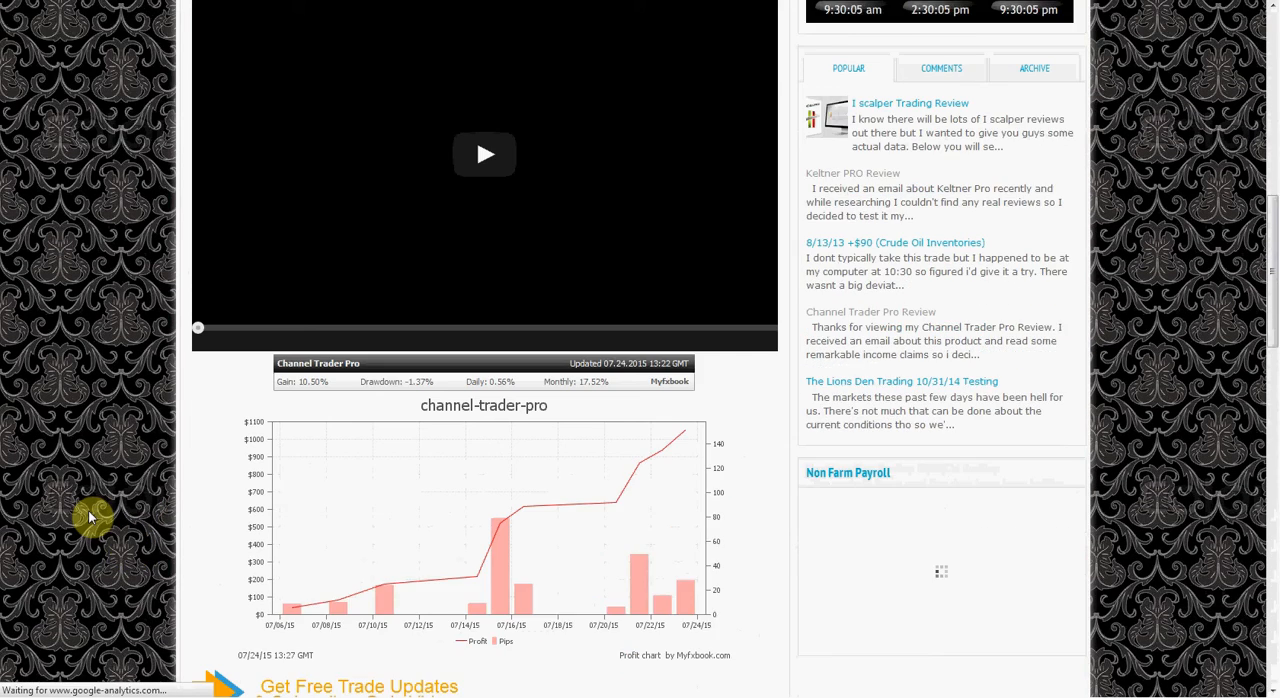
scroll(down, 3)
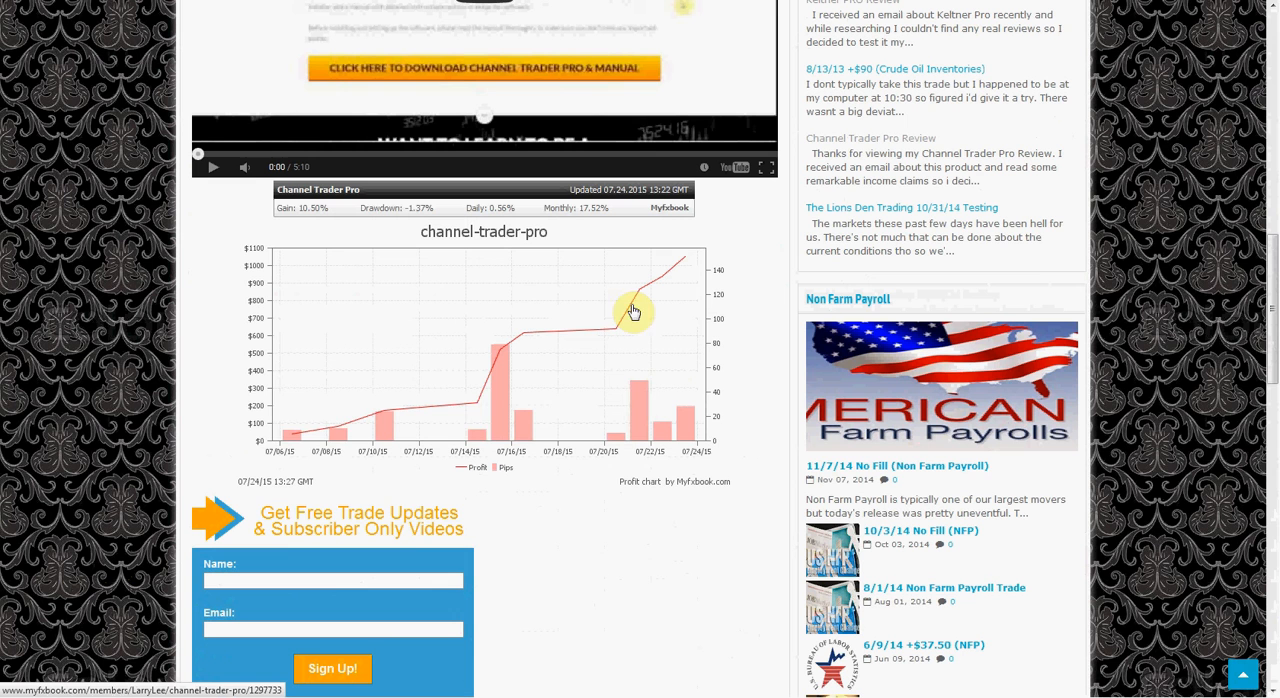
mouse_move(390, 427)
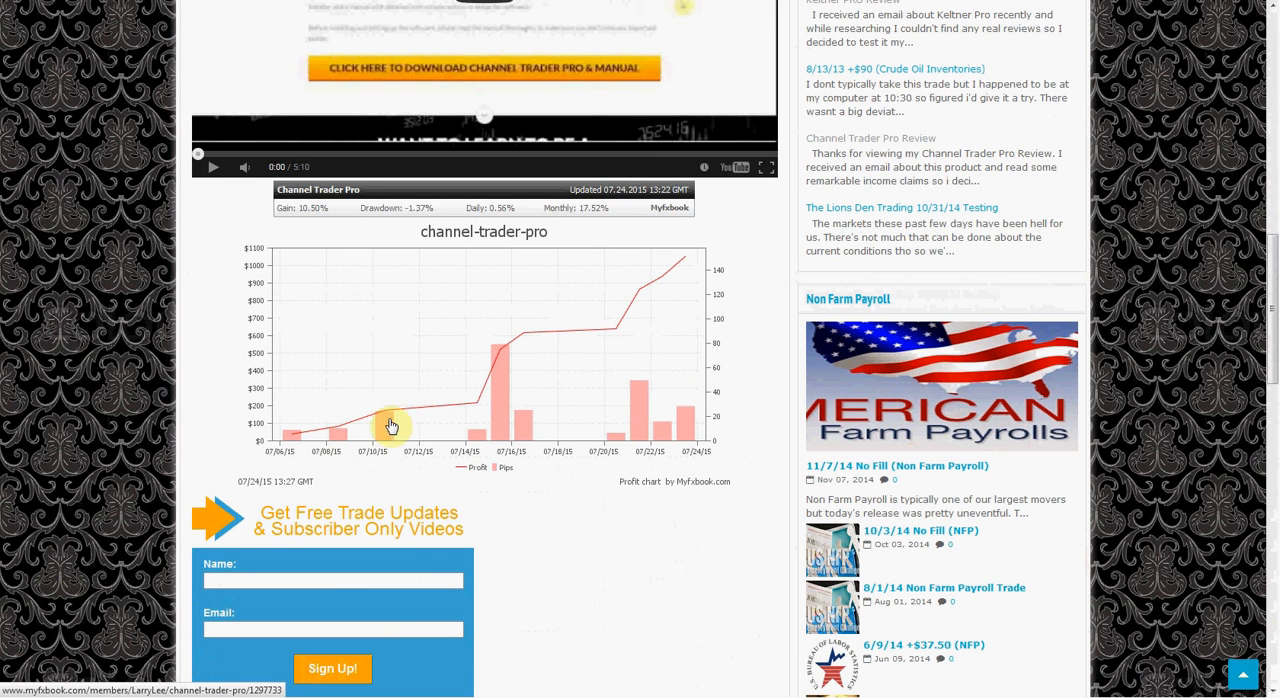
mouse_move(566, 346)
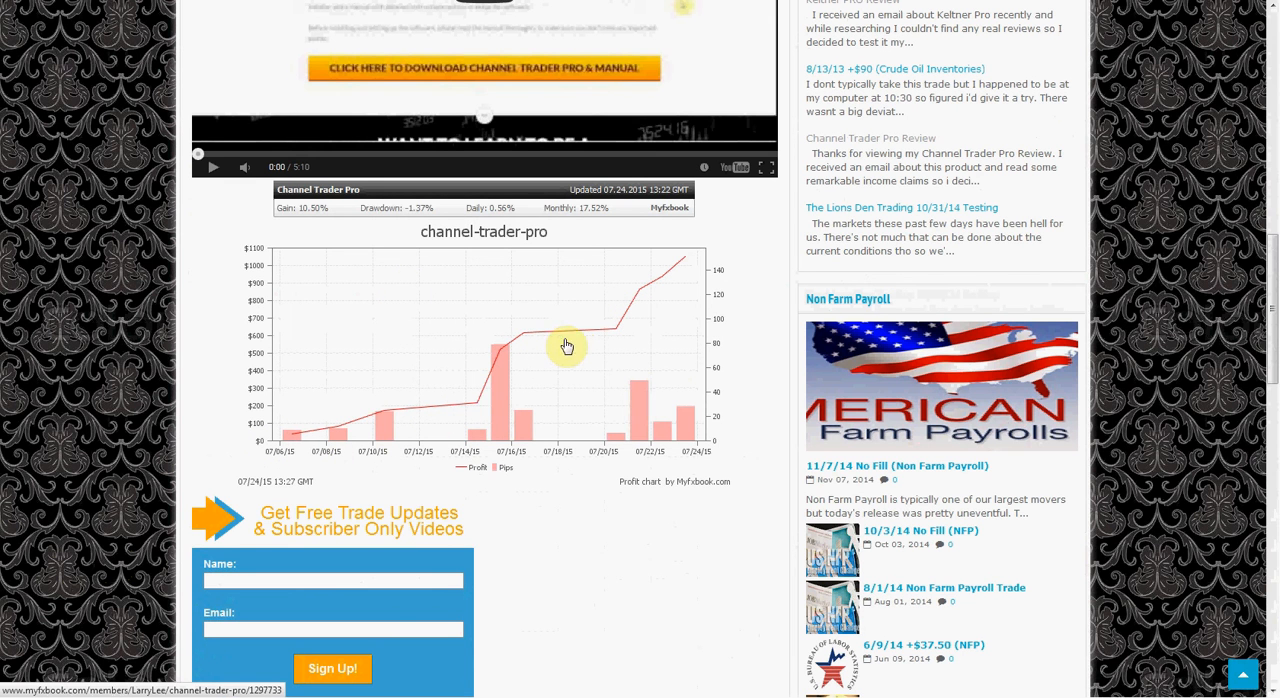
mouse_move(680, 316)
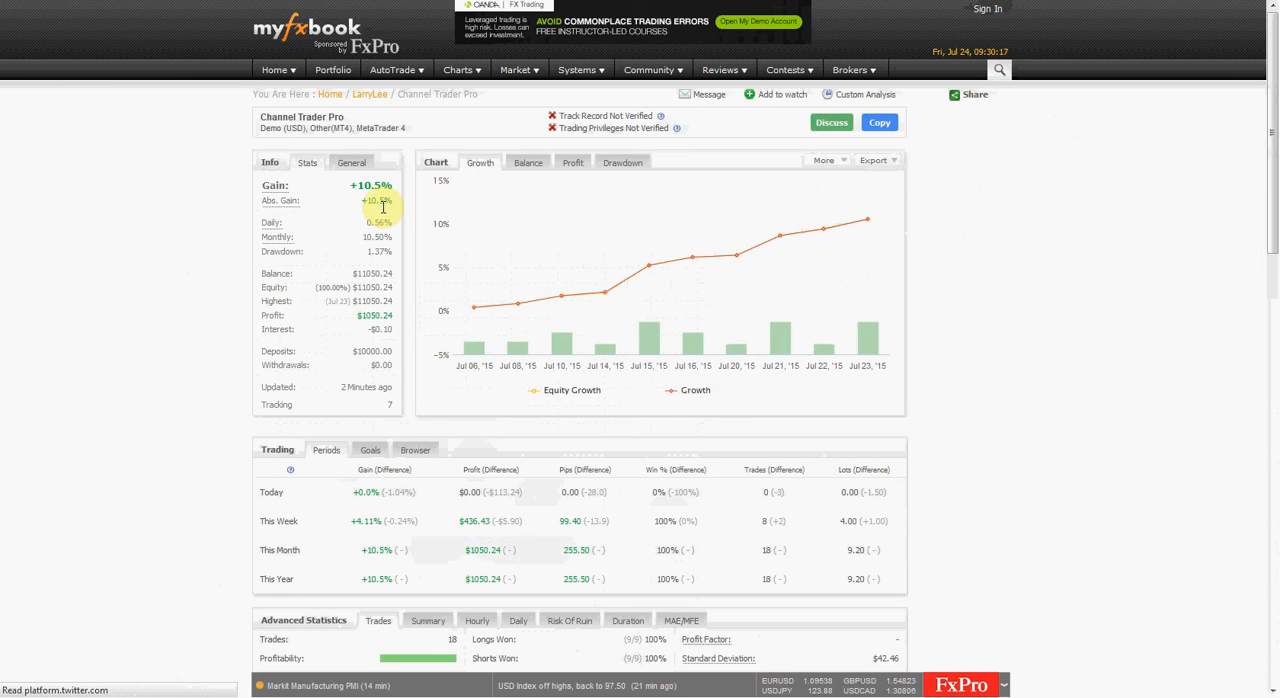
- Scroll the demo account page through Trading periods, Advanced Statistics and trade History
scroll(down, 3)
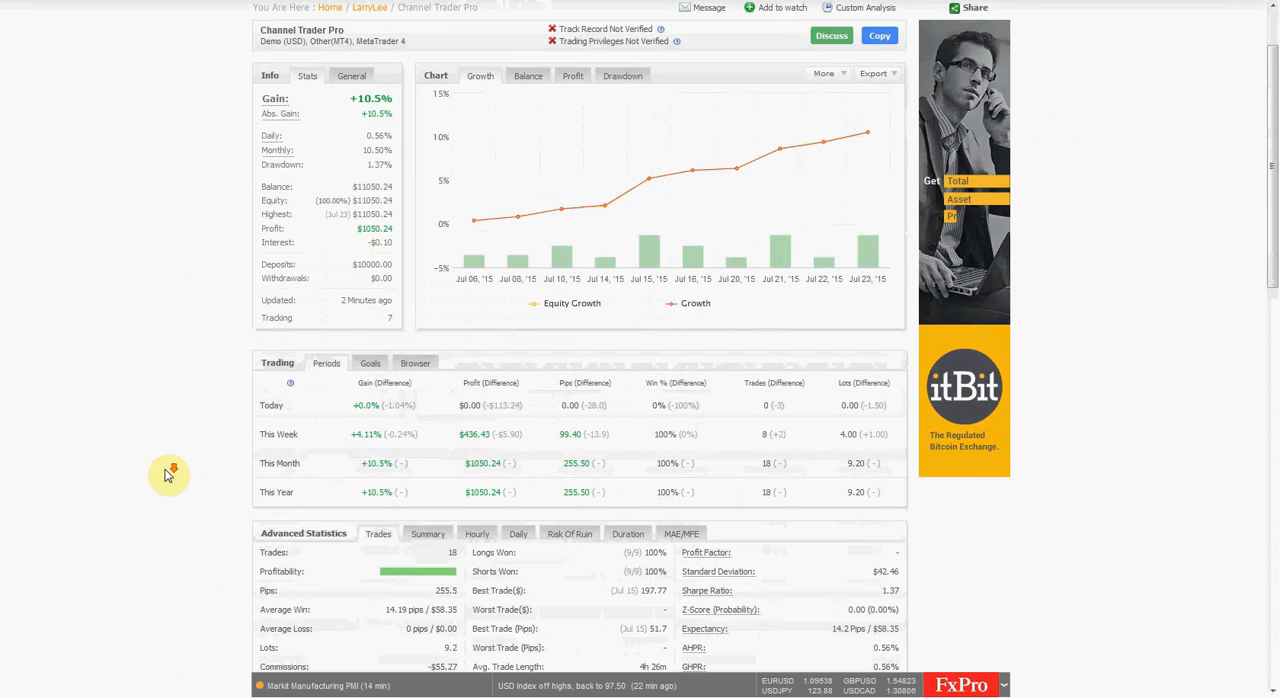
scroll(down, 3)
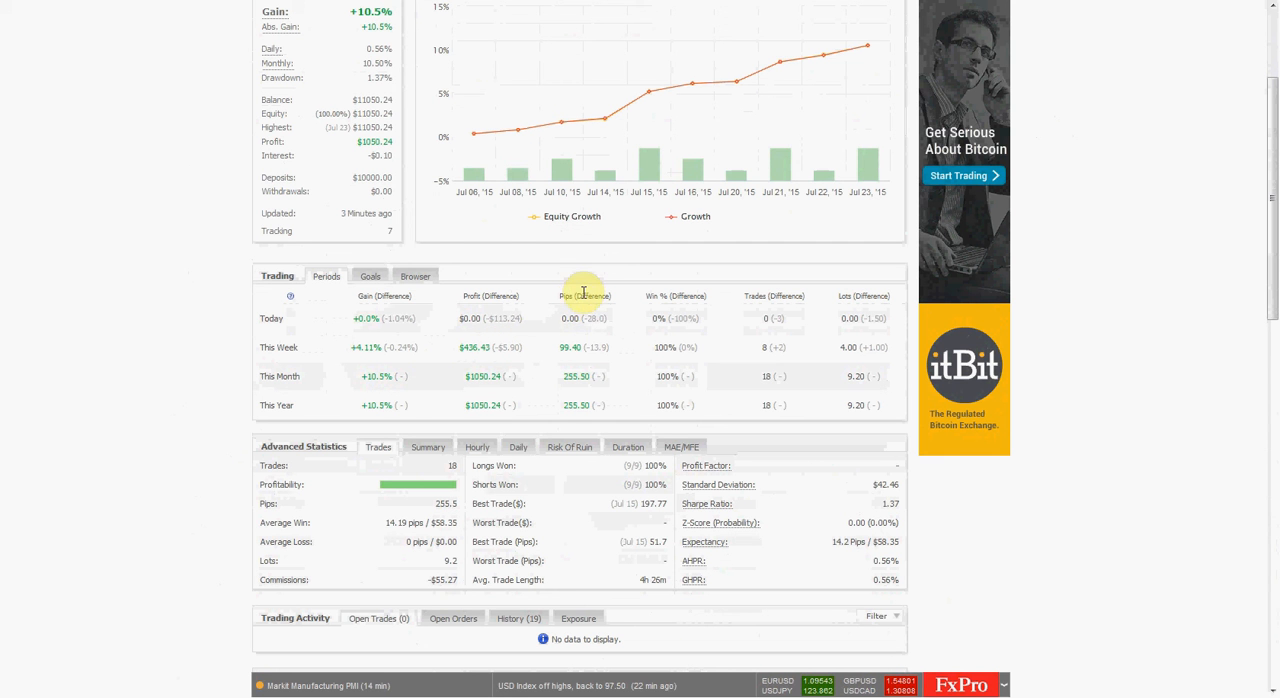
mouse_move(575, 348)
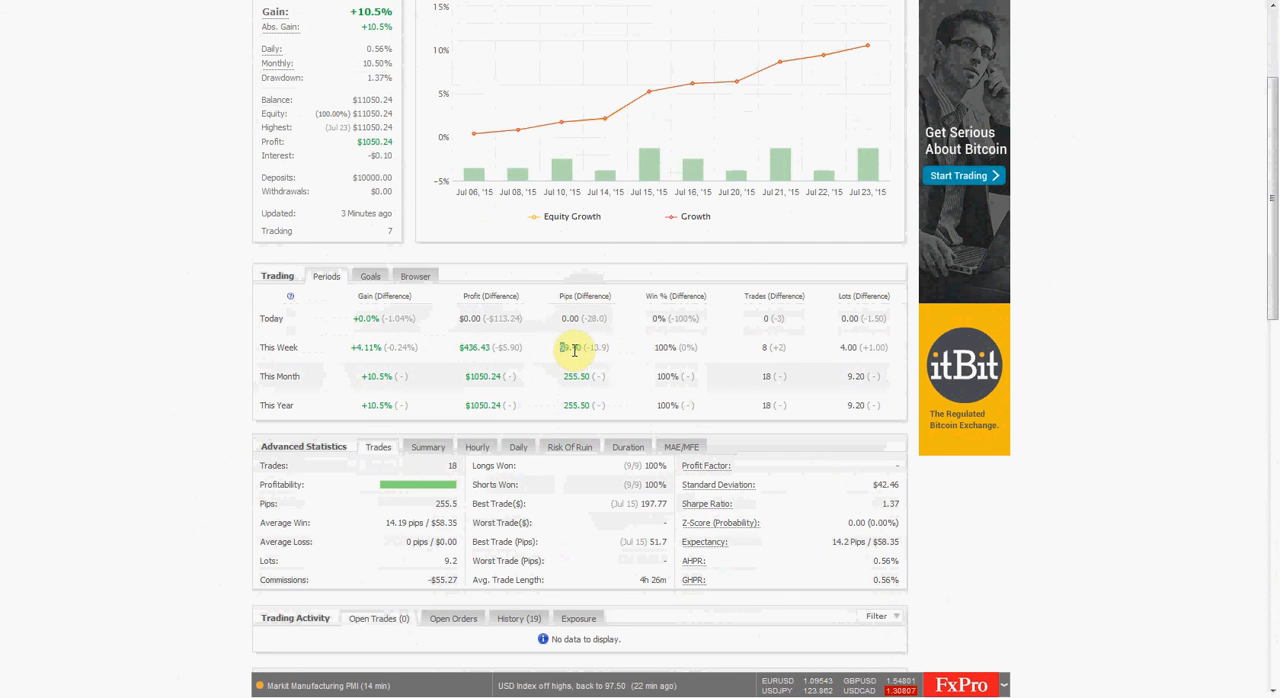
scroll(down, 3)
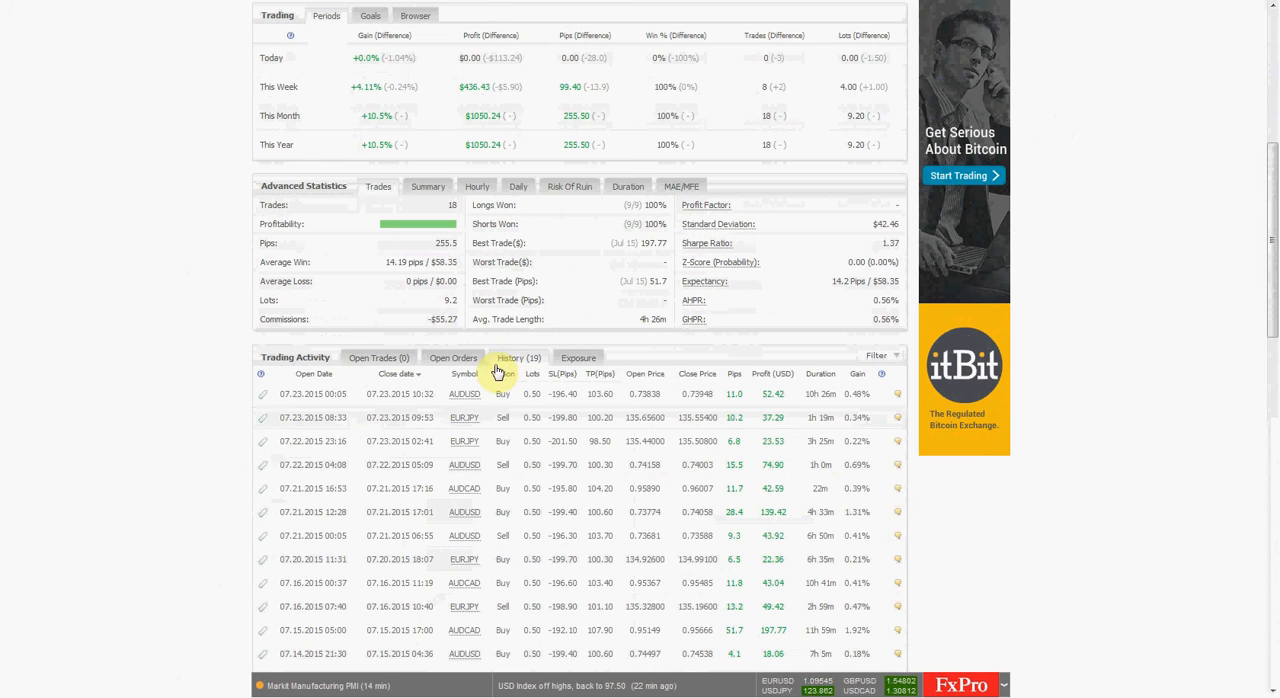
scroll(down, 3)
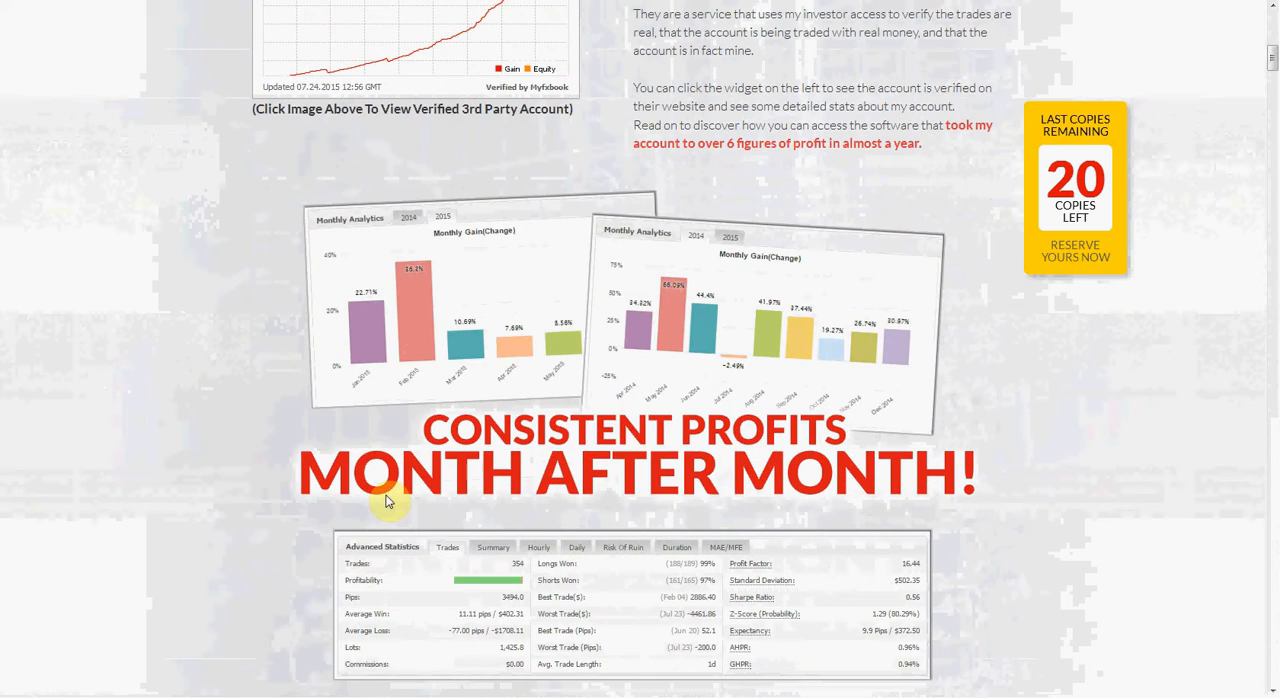
- Scroll the sales page through profit charts, three currency pairs and the Live Account Statement
scroll(down, 3)
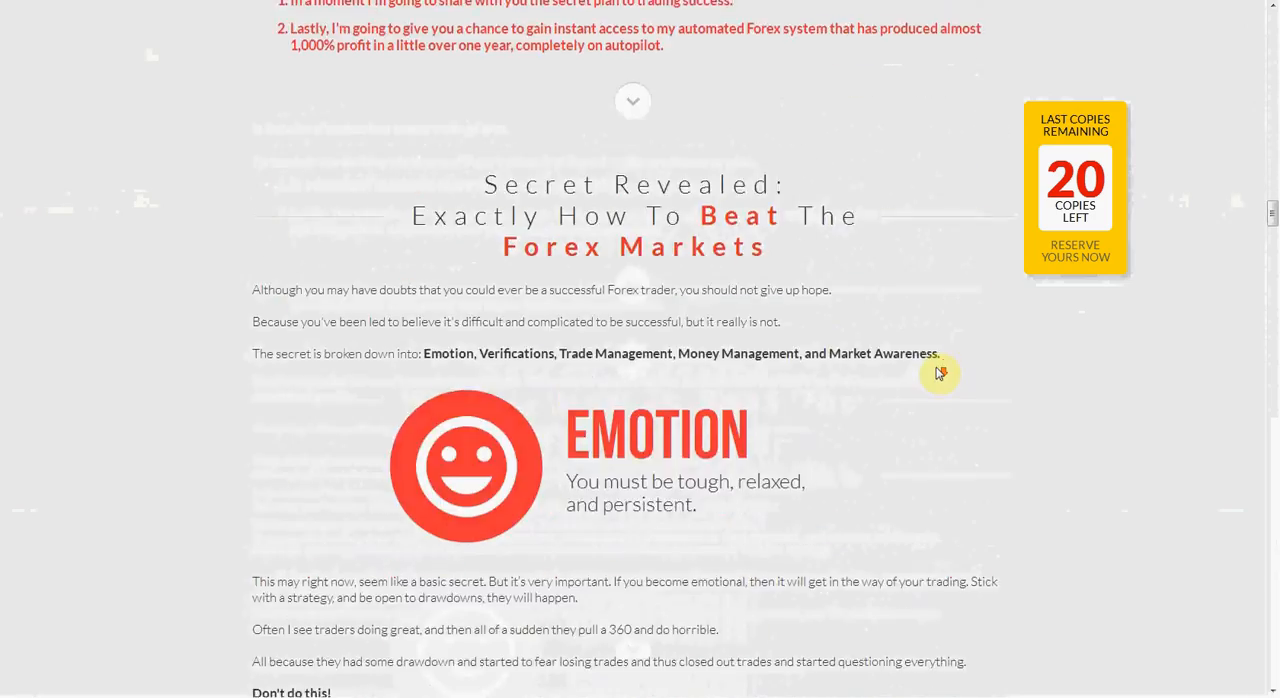
scroll(down, 3)
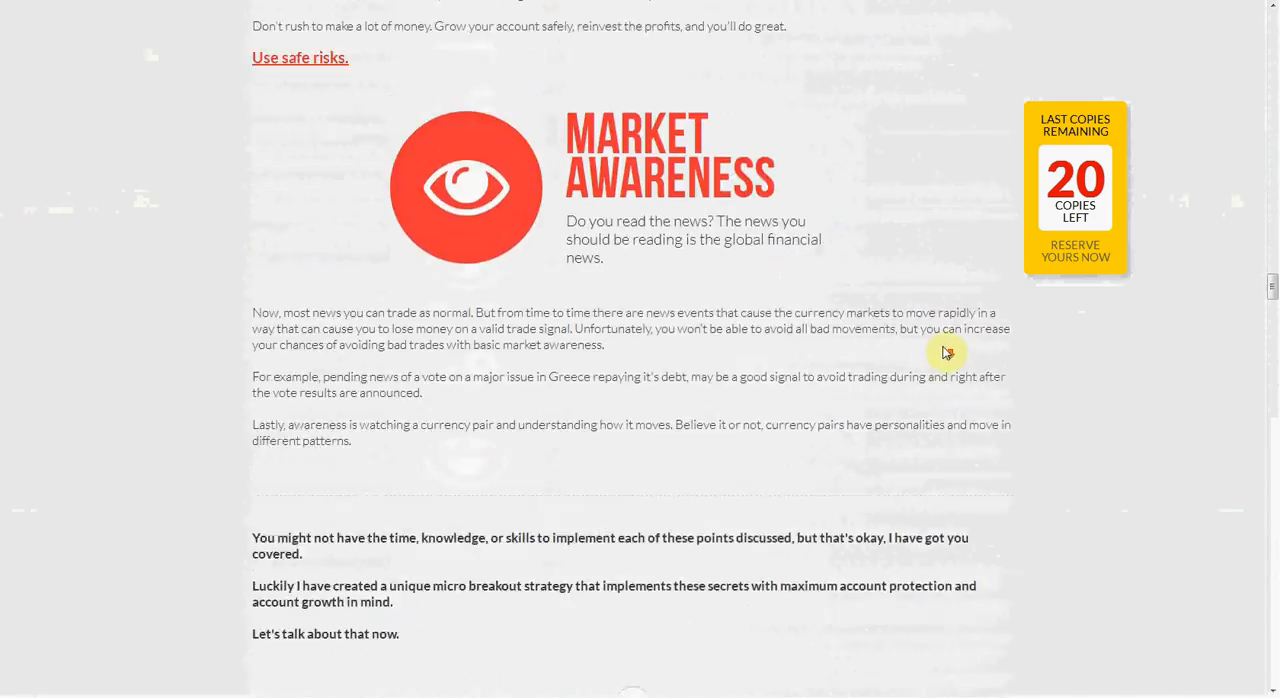
scroll(down, 3)
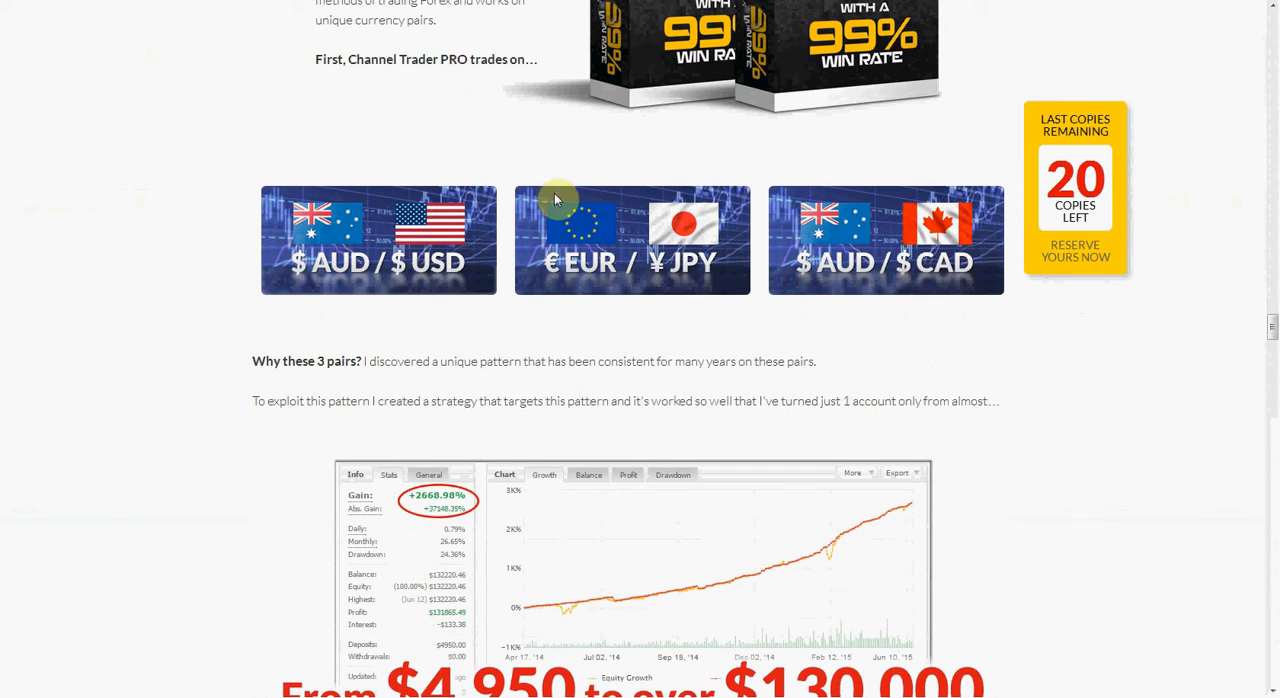
mouse_move(575, 361)
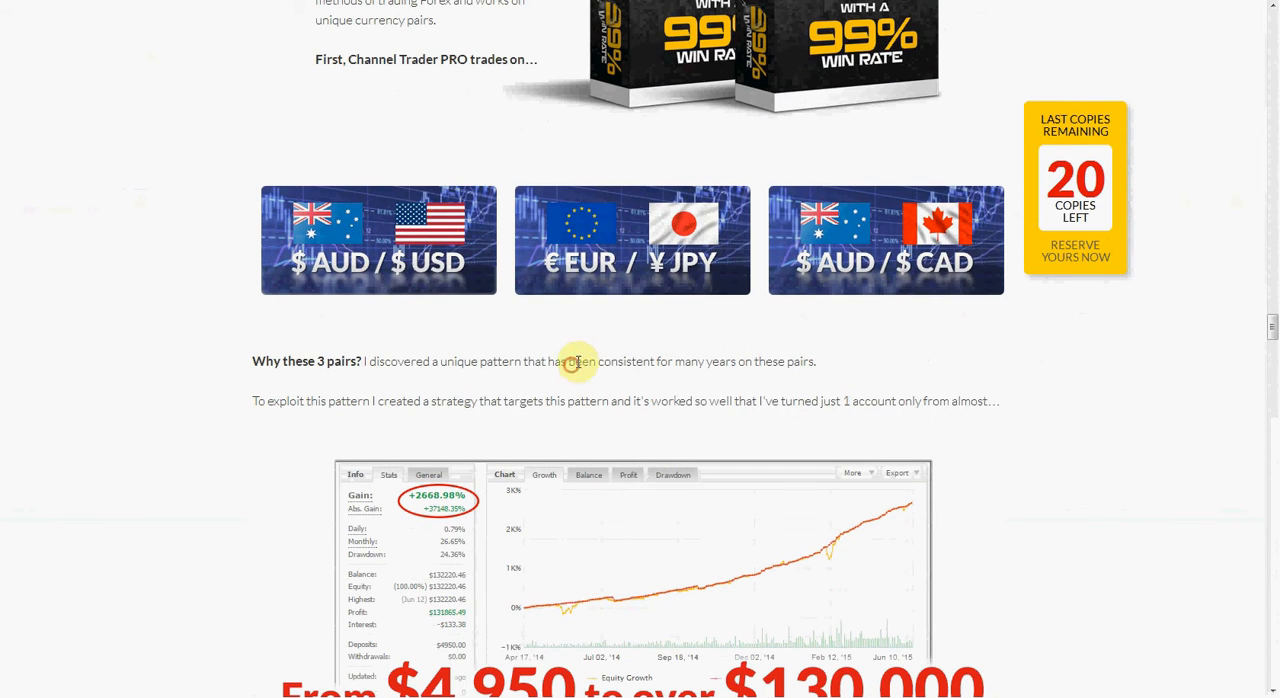
scroll(down, 3)
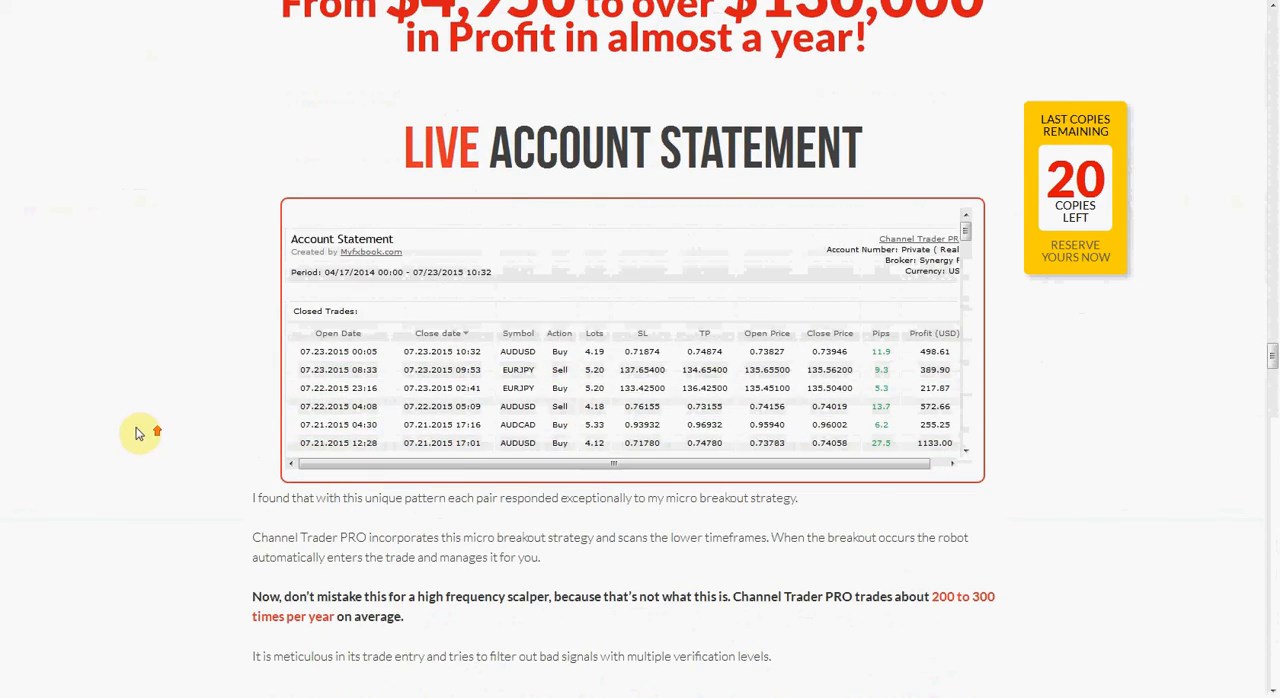
scroll(down, 3)
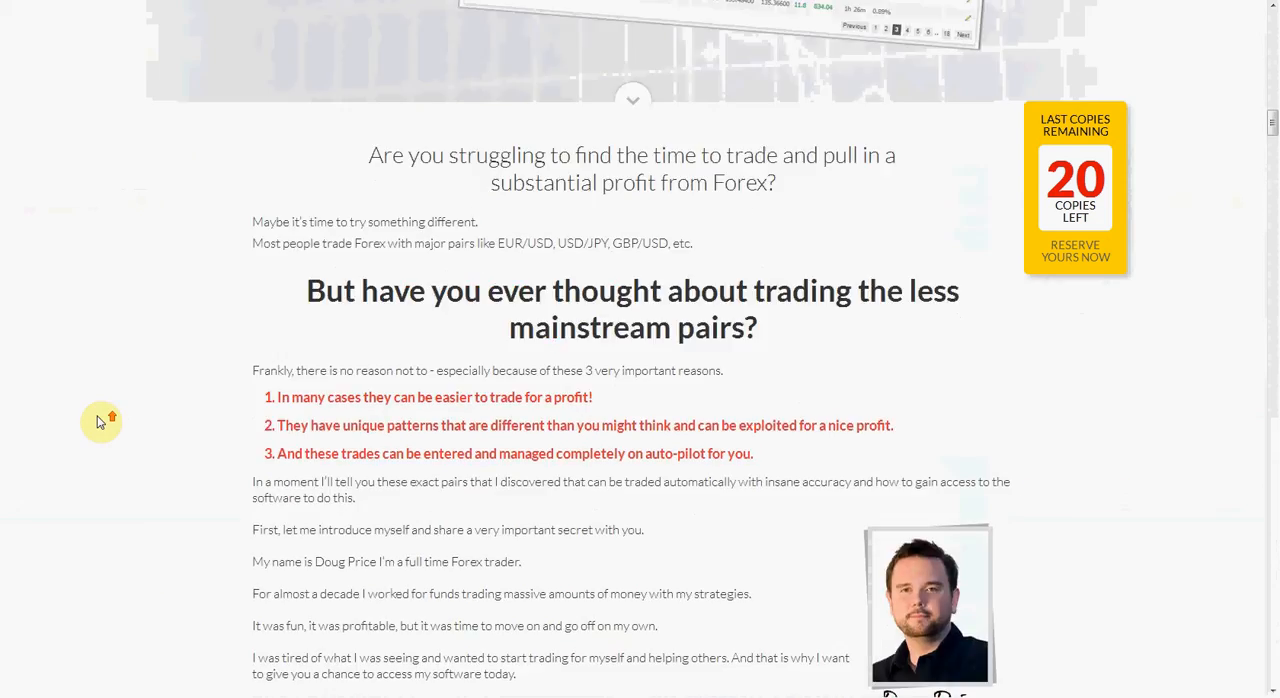
scroll(up, 3)
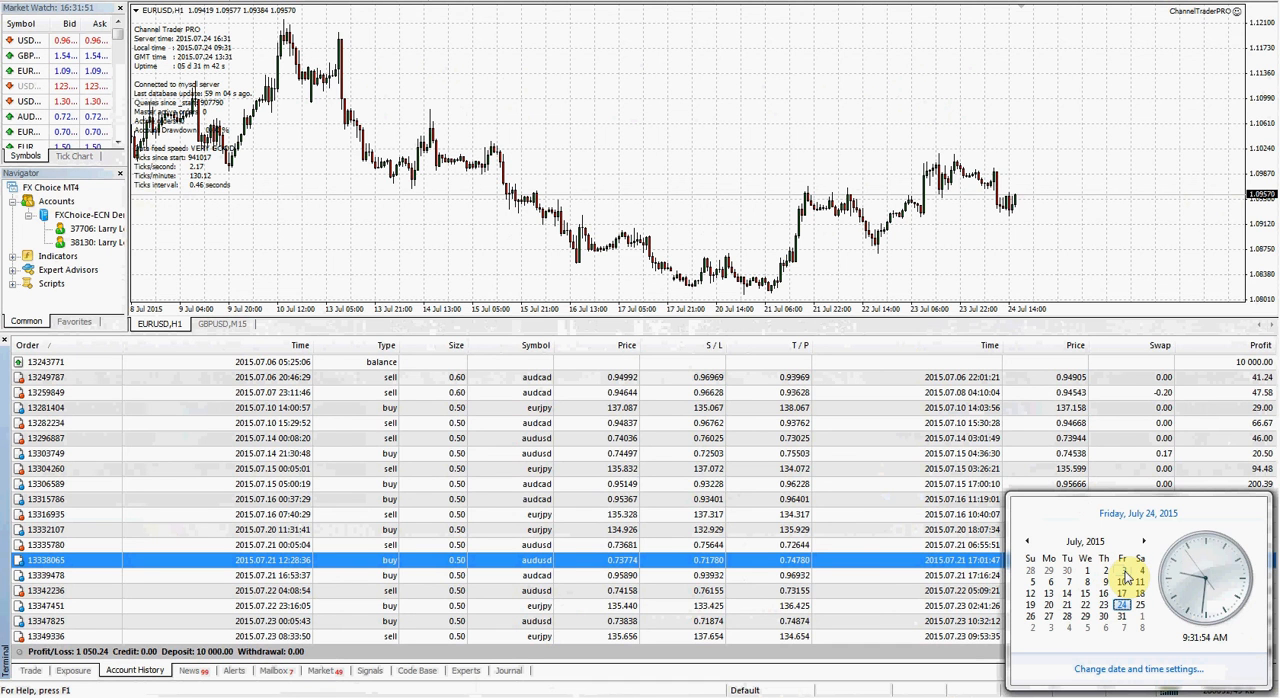
mouse_move(1105, 628)
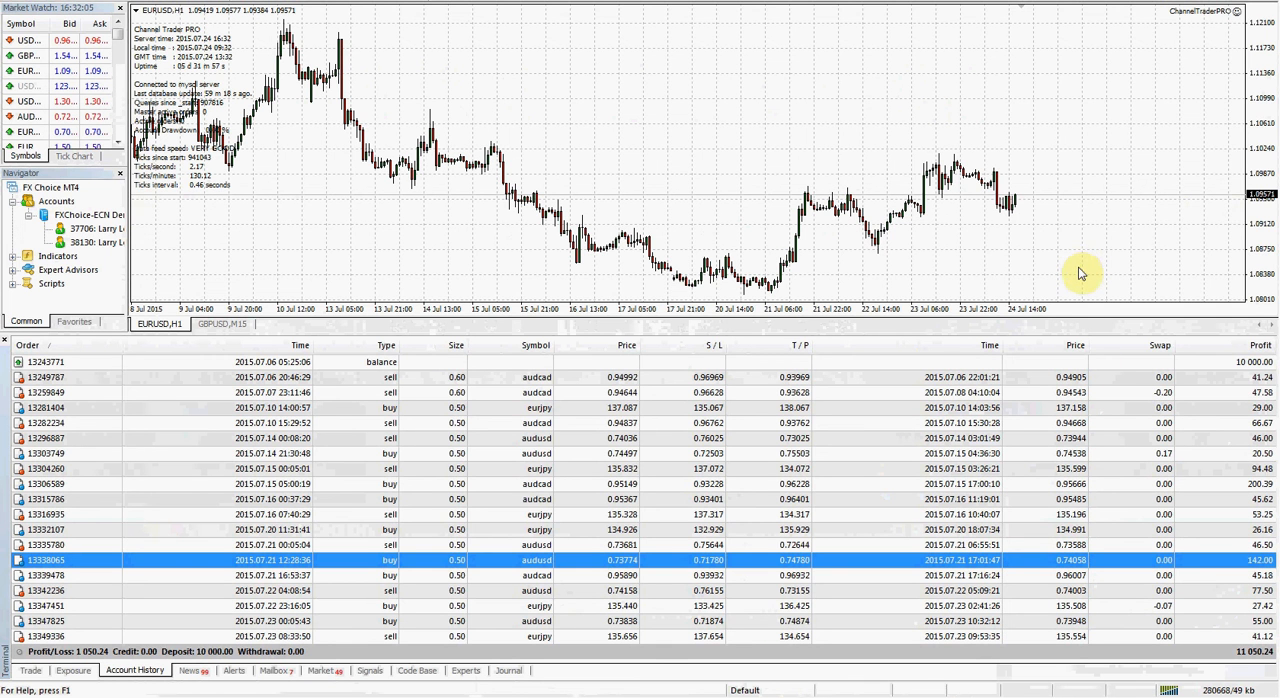
mouse_move(985, 308)
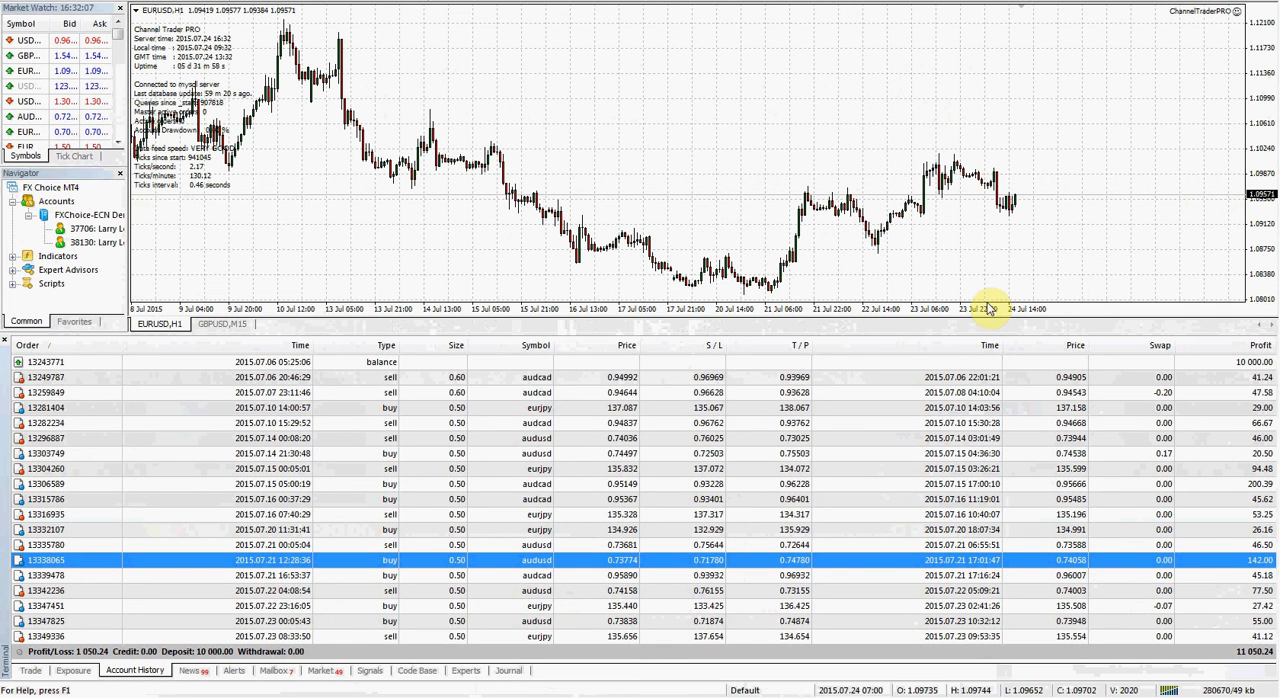